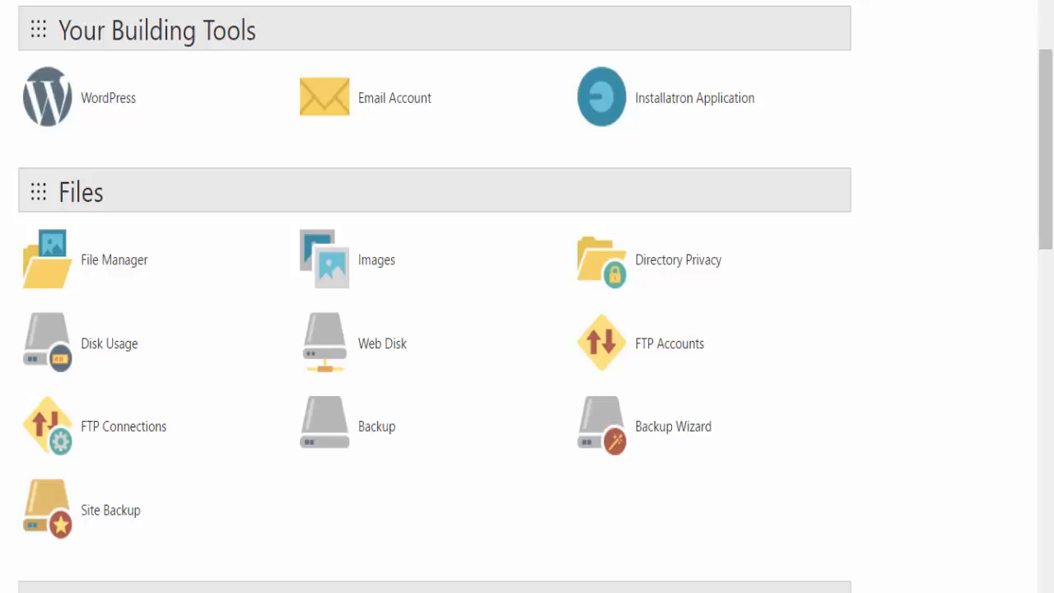
mouse_move(865, 364)
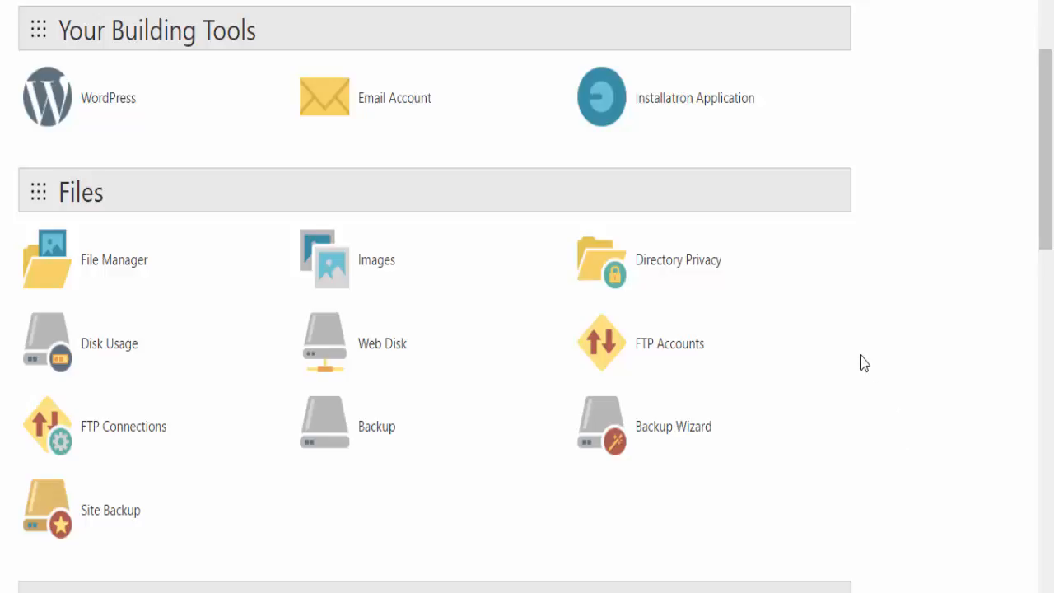
Scroll through the cPanel dashboard's tool groups looking for the Software section.
scroll(up, 3)
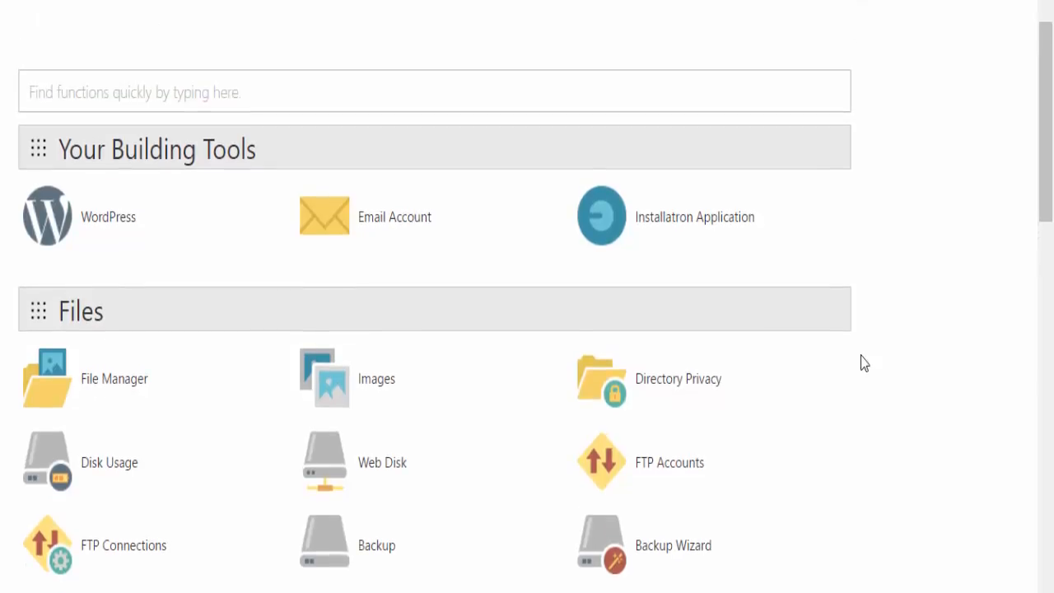
scroll(down, 3)
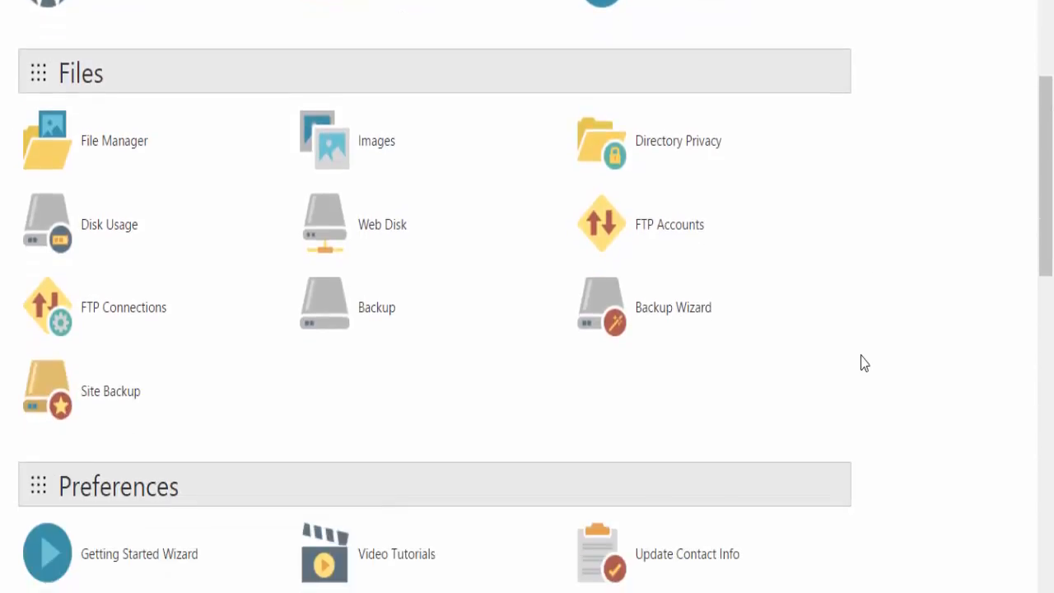
scroll(down, 3)
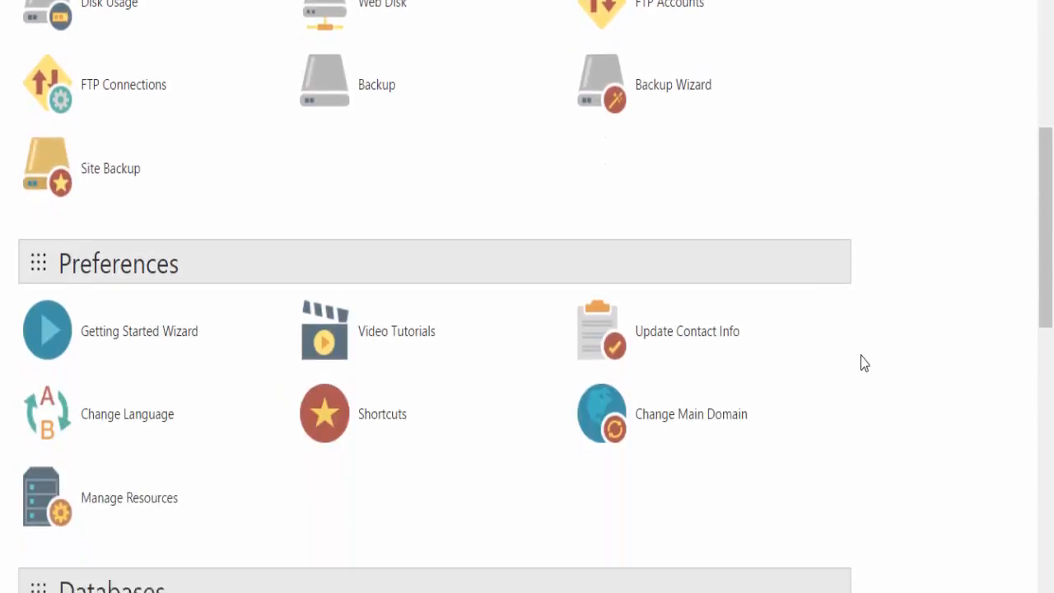
scroll(down, 3)
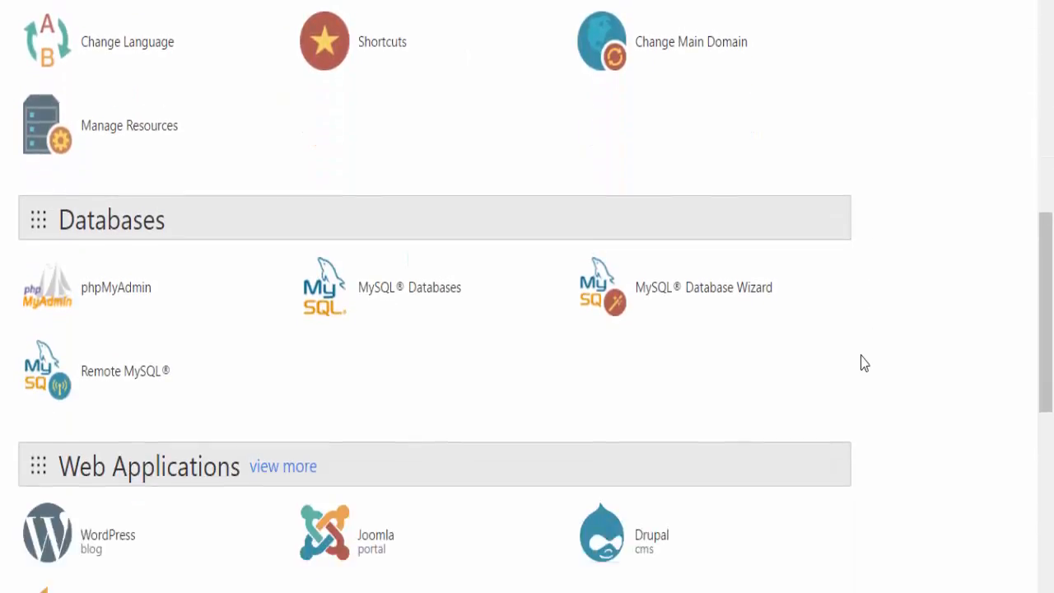
scroll(down, 3)
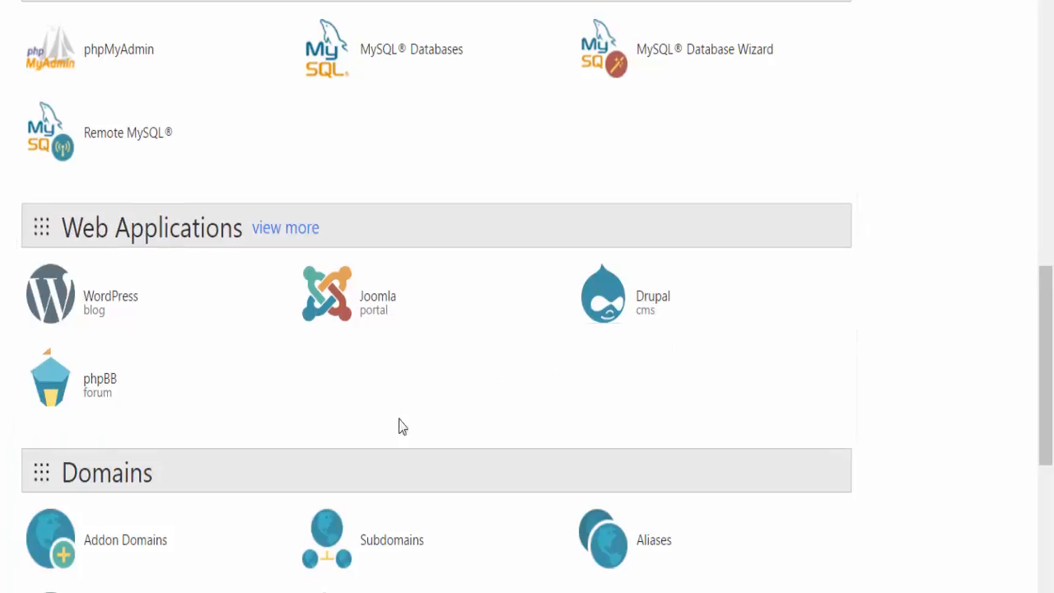
scroll(down, 3)
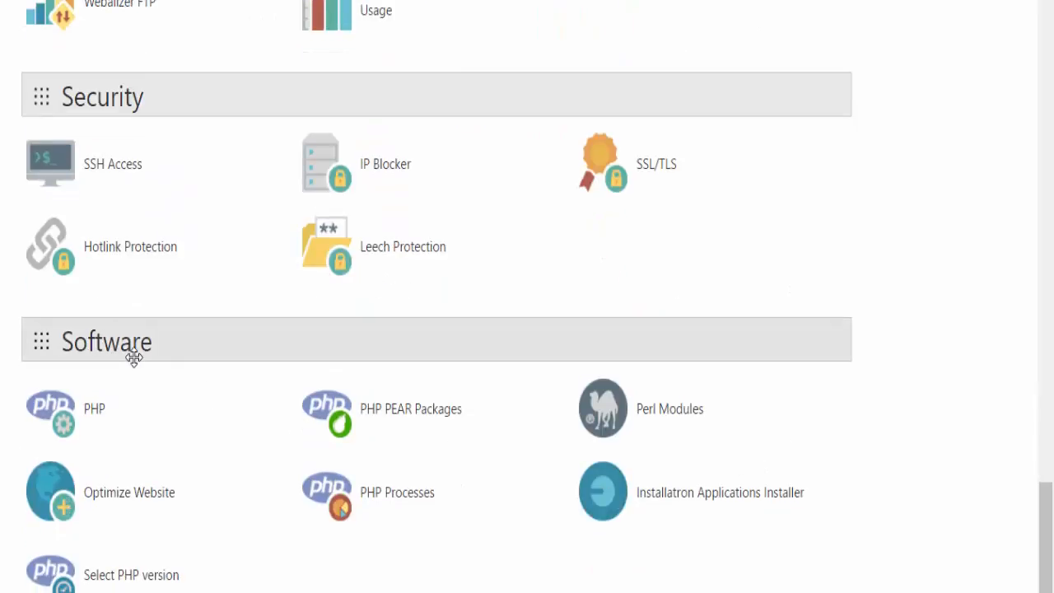
mouse_move(574, 566)
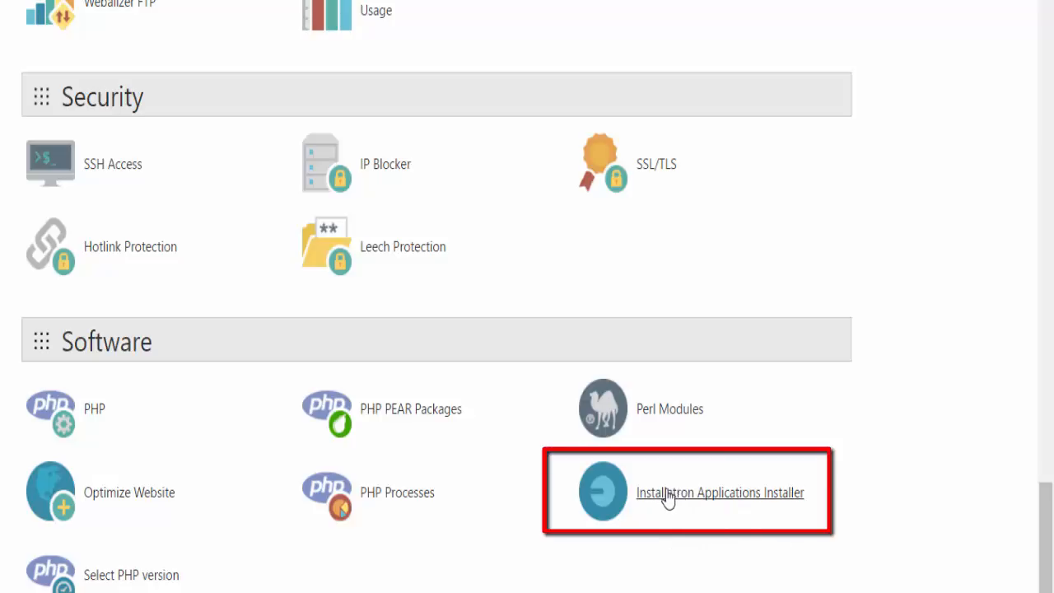
scroll(up, 3)
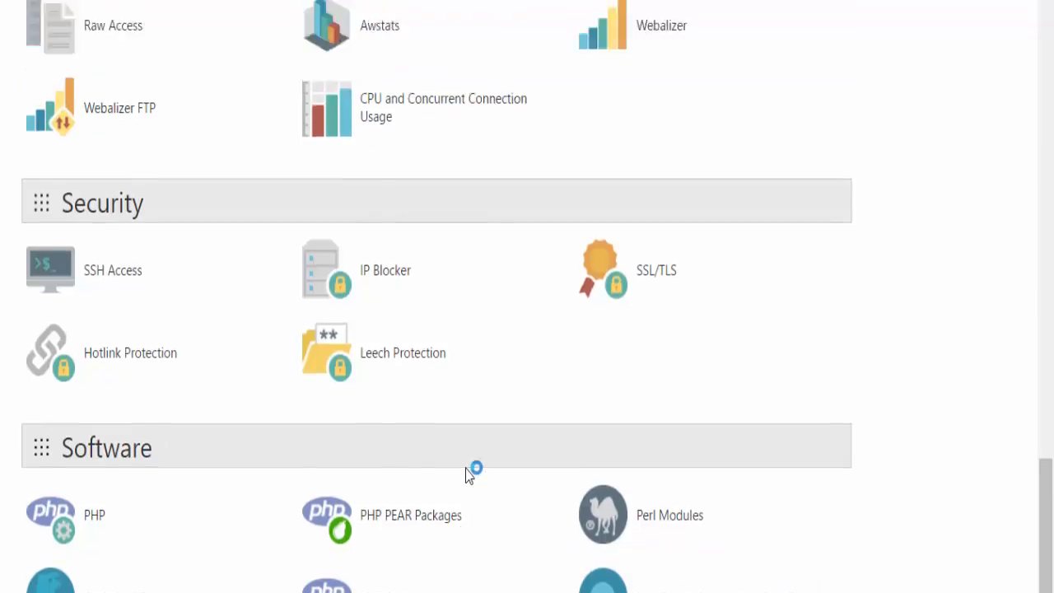
scroll(up, 3)
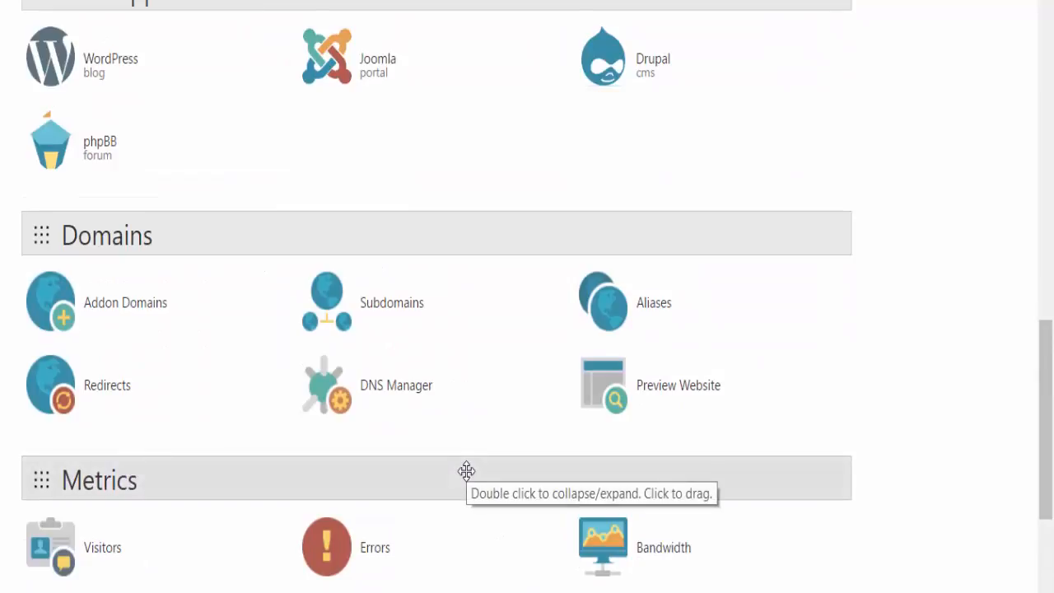
scroll(up, 3)
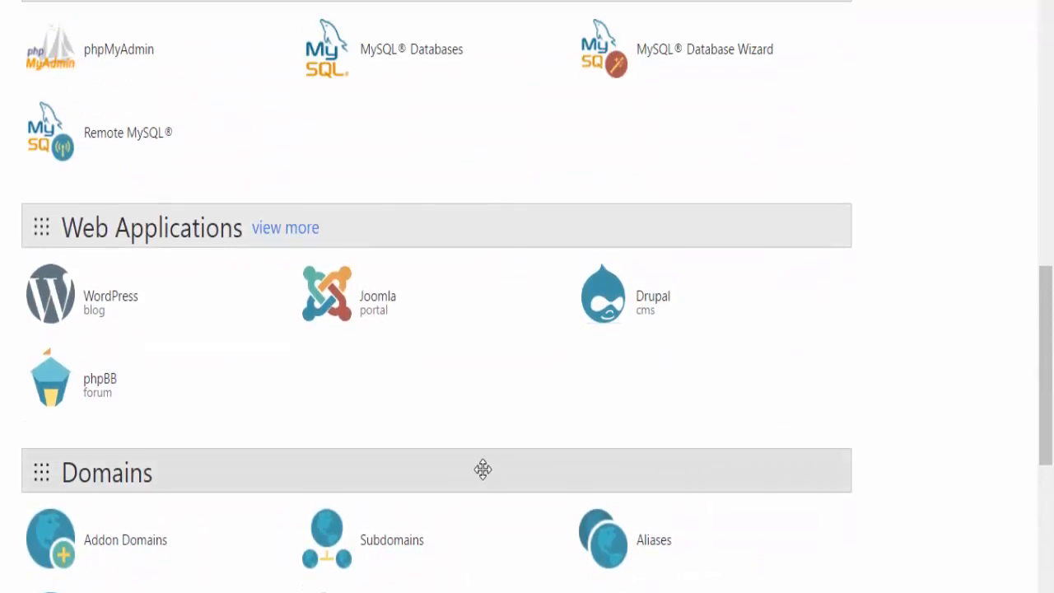
mouse_move(140, 247)
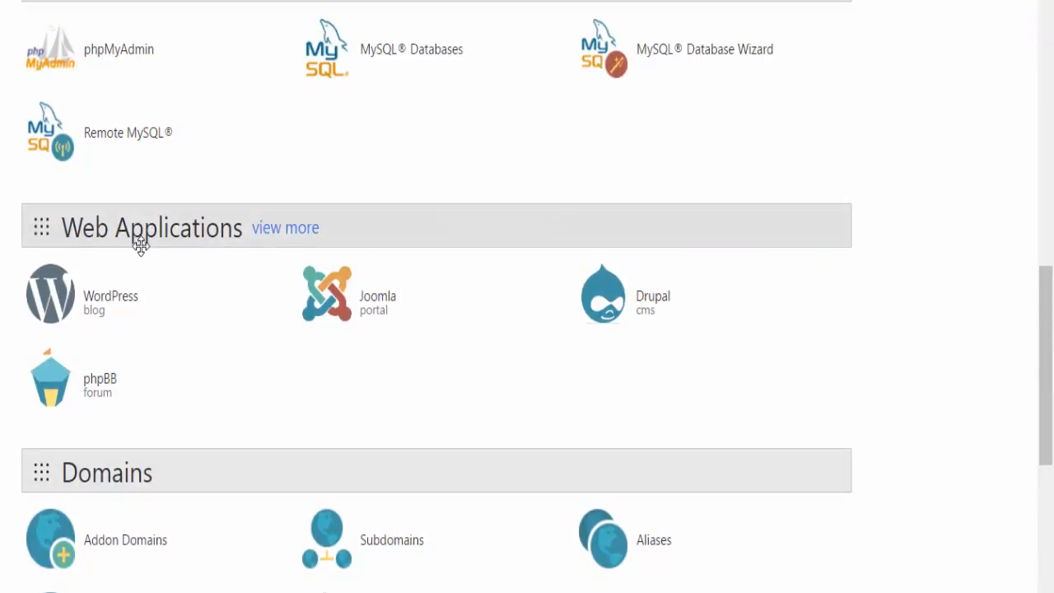
mouse_move(273, 241)
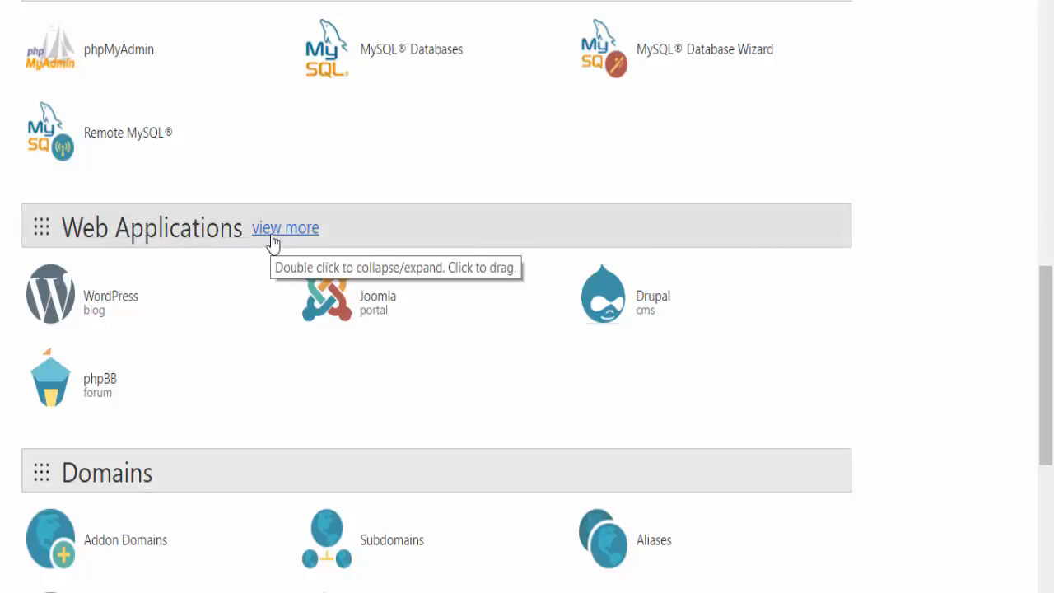
mouse_move(287, 396)
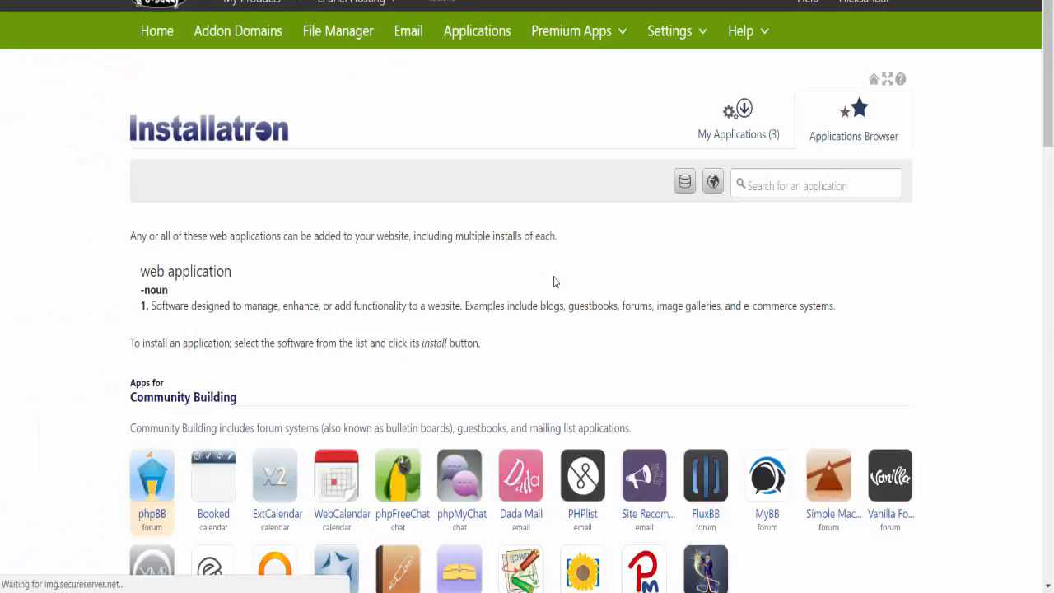
Scroll down to Apps for e-Commerce and Business and open Magento's details page.
scroll(down, 3)
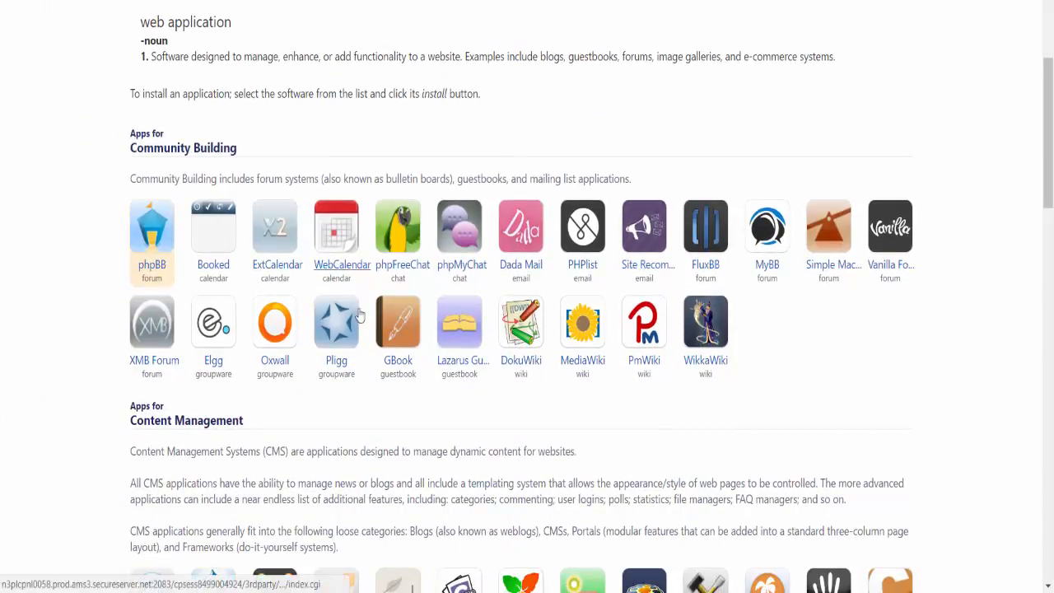
scroll(down, 3)
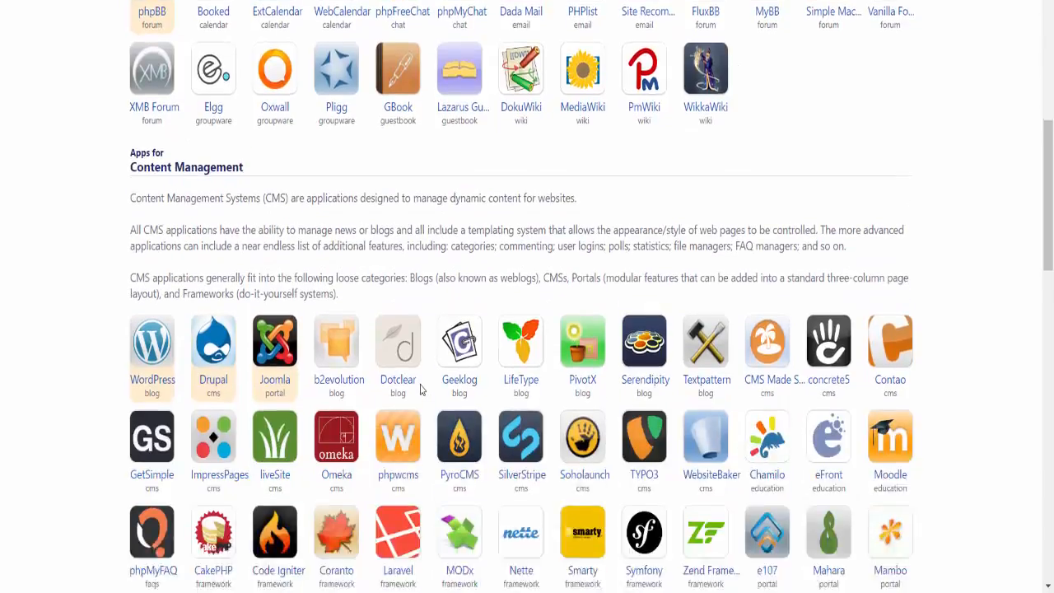
scroll(down, 3)
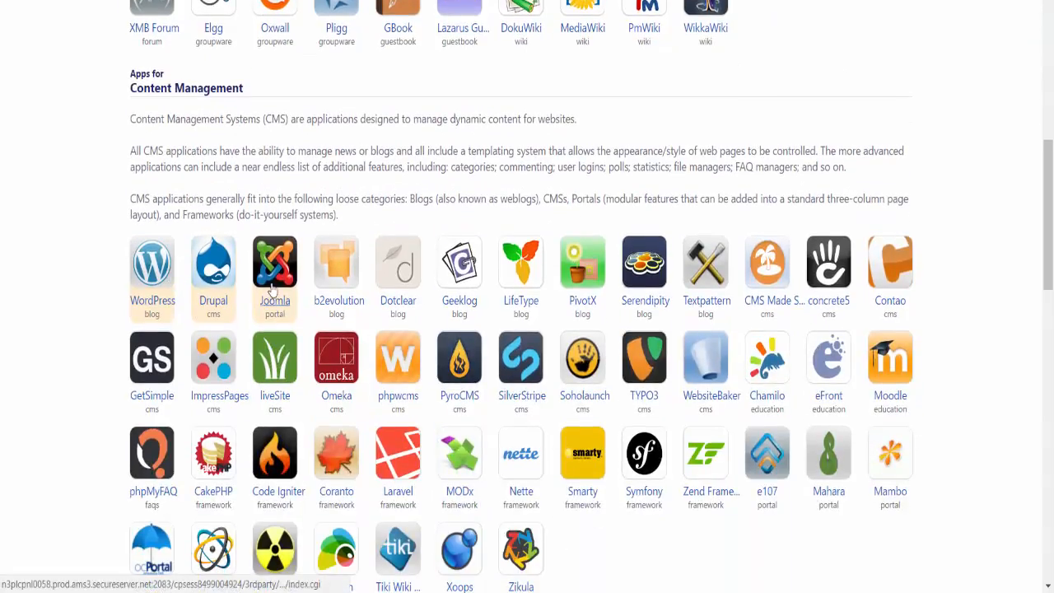
scroll(down, 3)
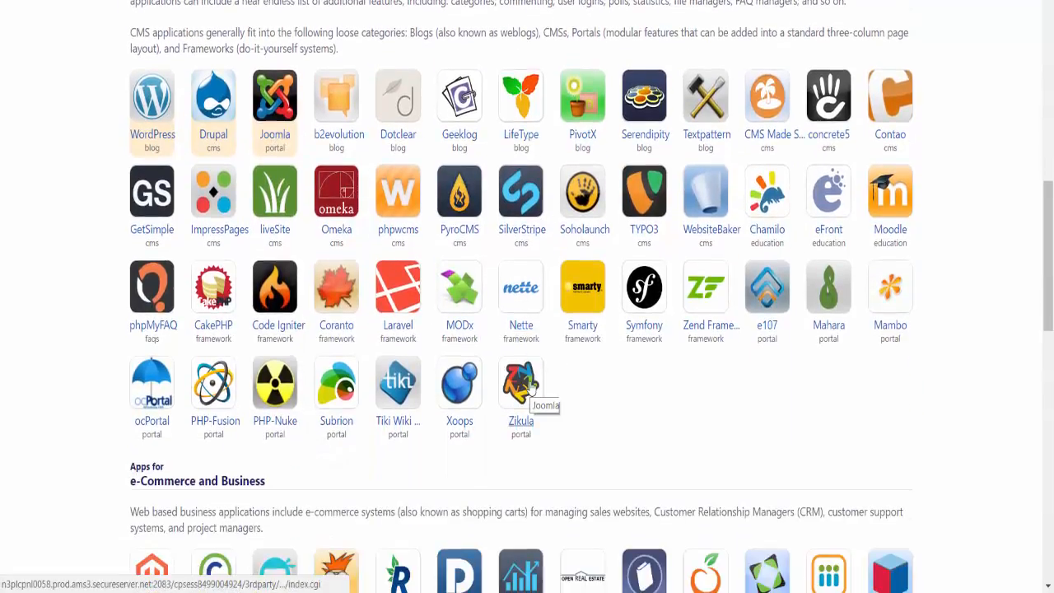
scroll(down, 3)
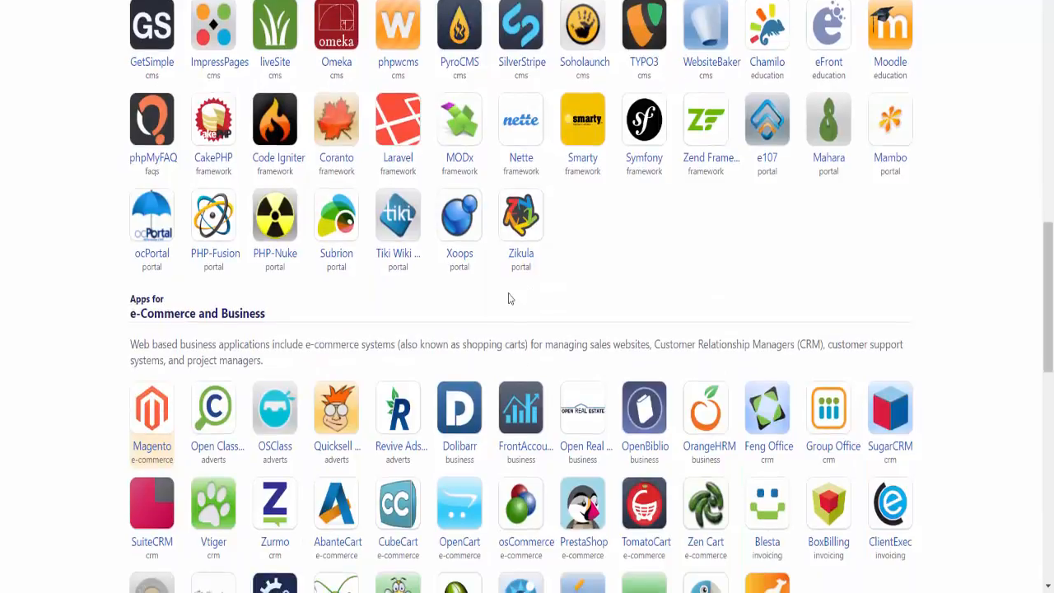
scroll(down, 3)
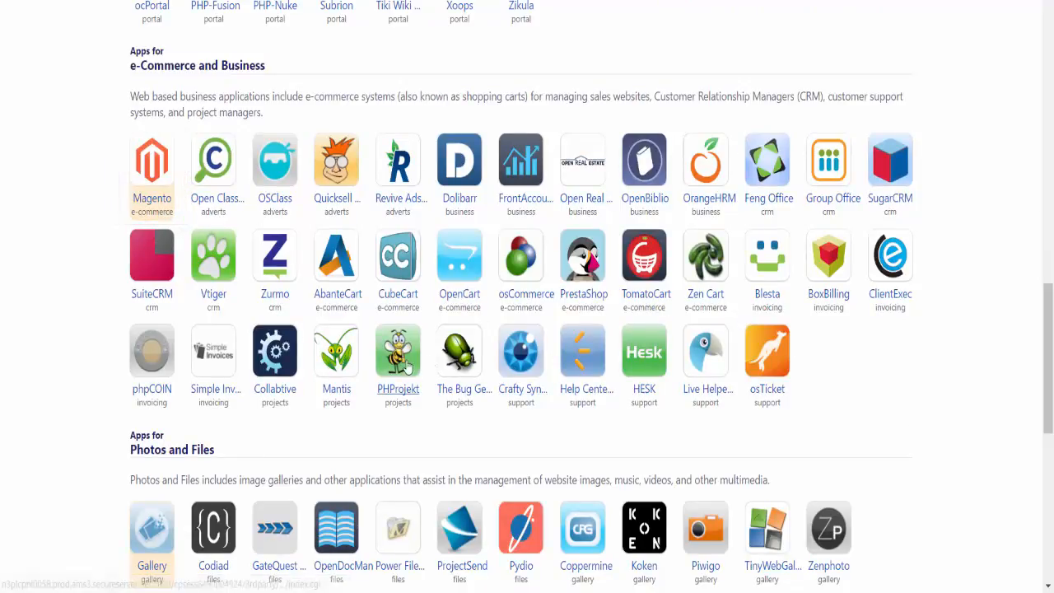
mouse_move(152, 164)
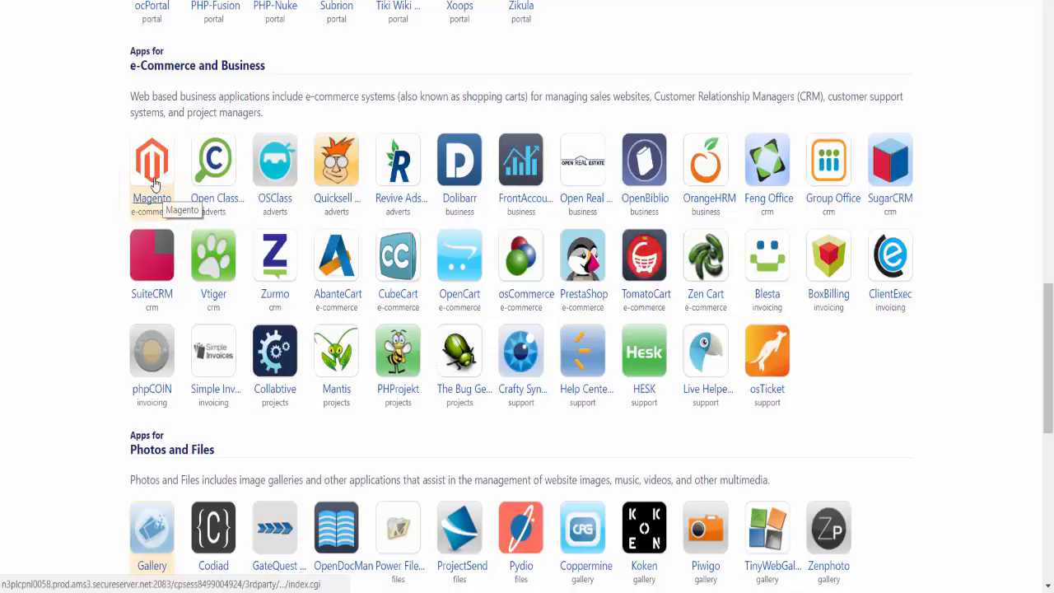
click(152, 161)
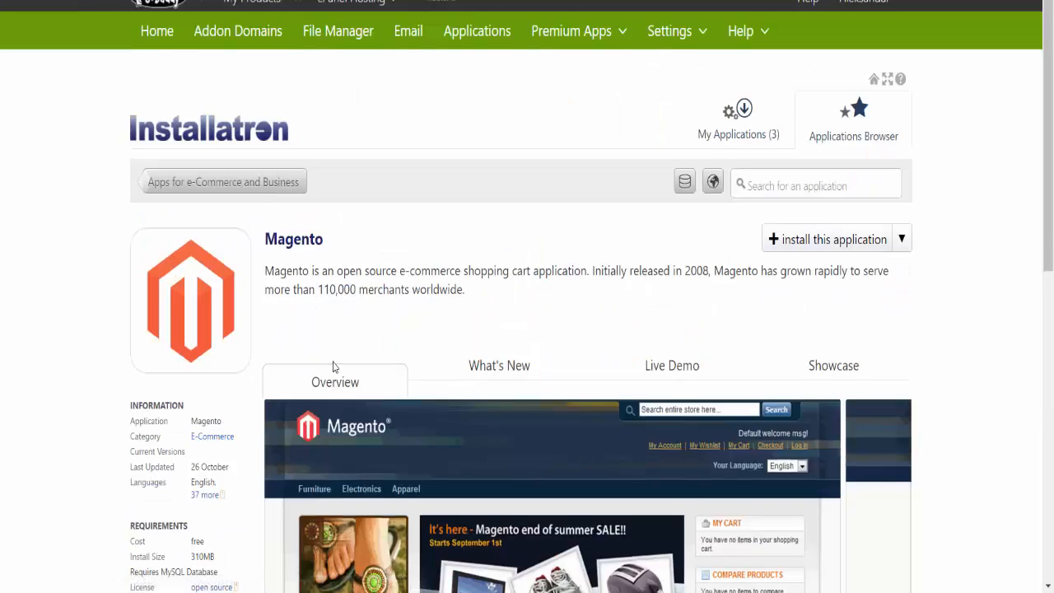
View Magento's What's New release notes, Live Demo previews and Showcase tabs.
scroll(down, 3)
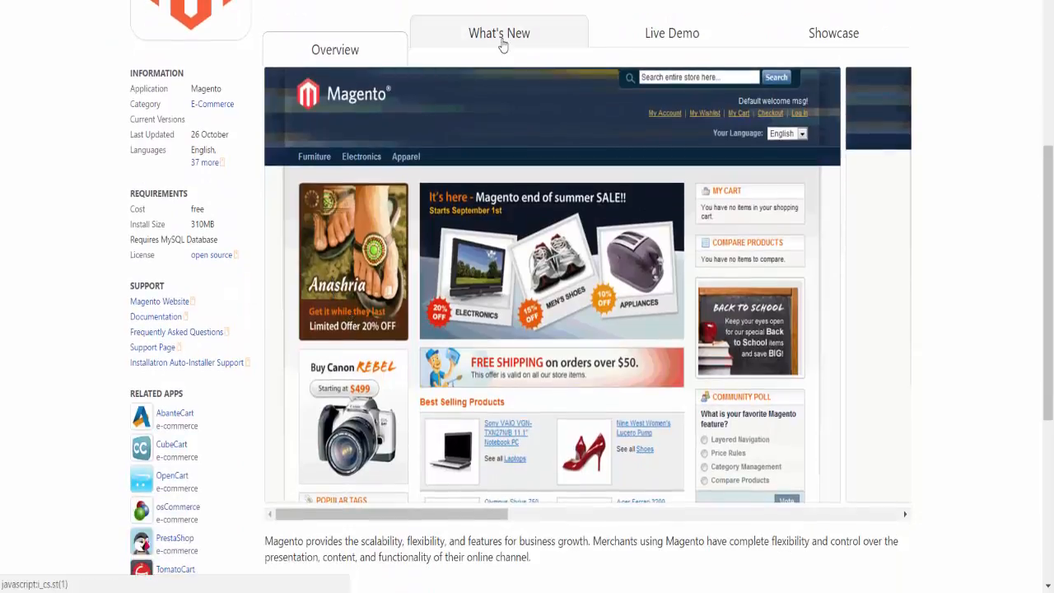
click(500, 33)
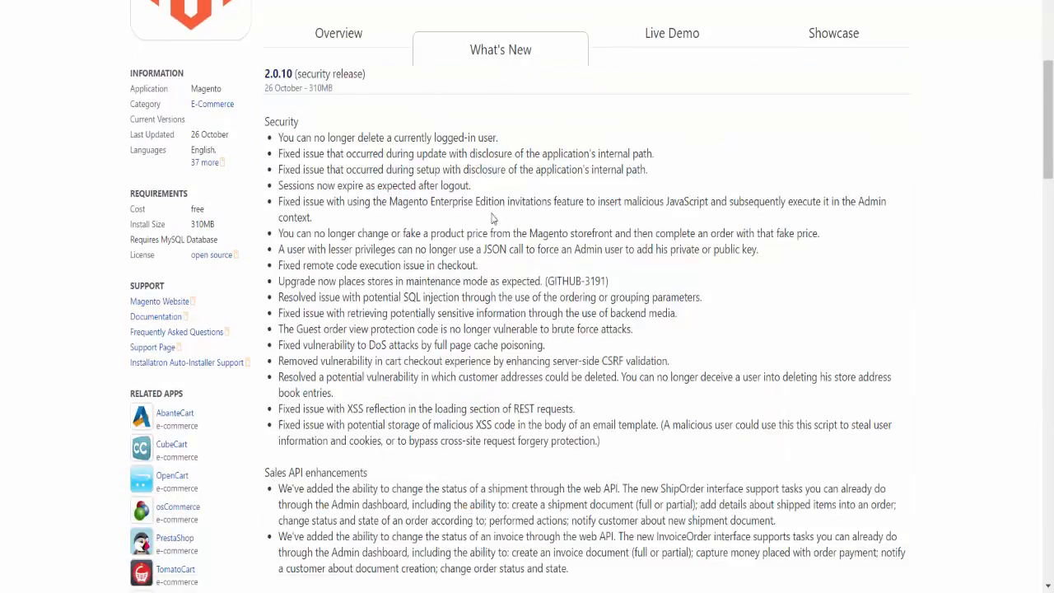
mouse_move(345, 220)
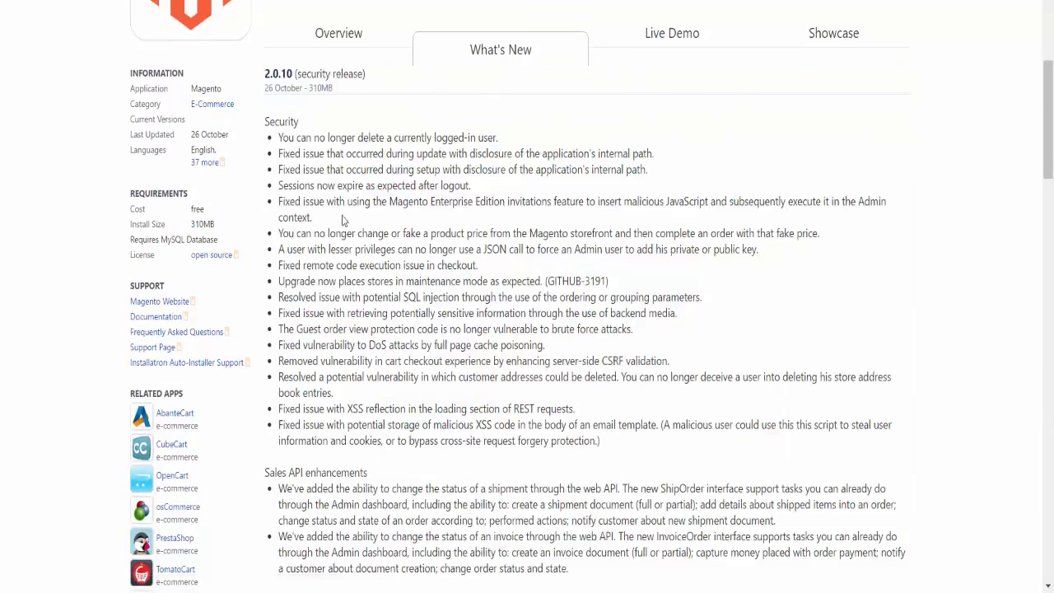
mouse_move(439, 289)
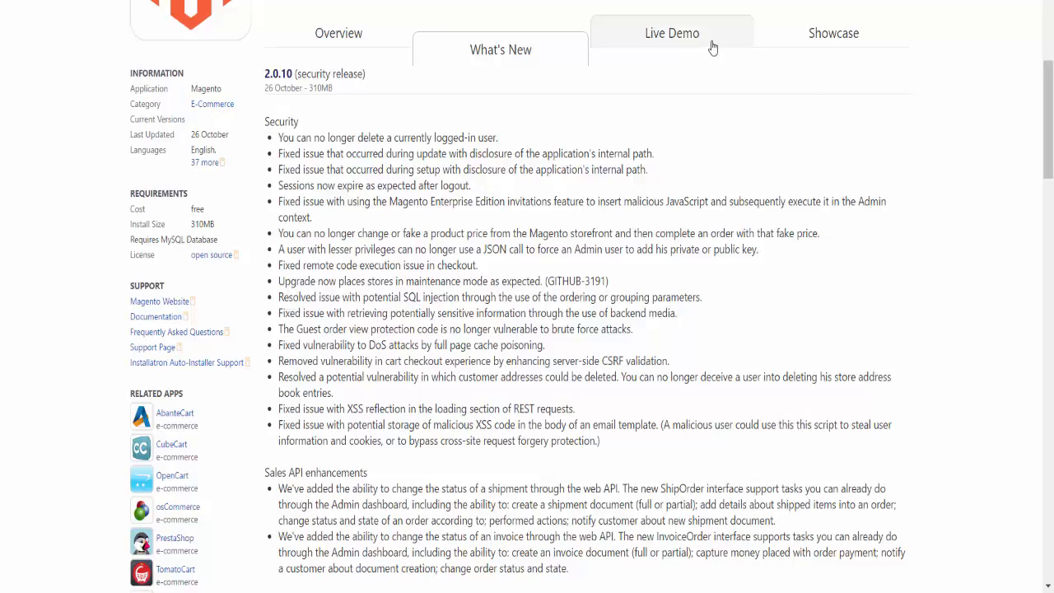
click(671, 33)
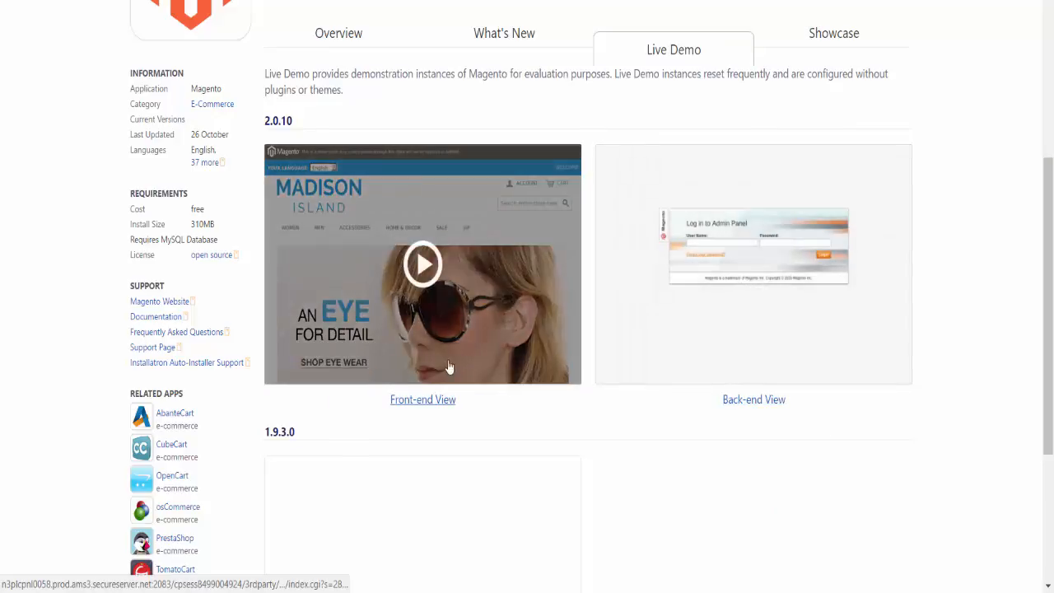
click(834, 33)
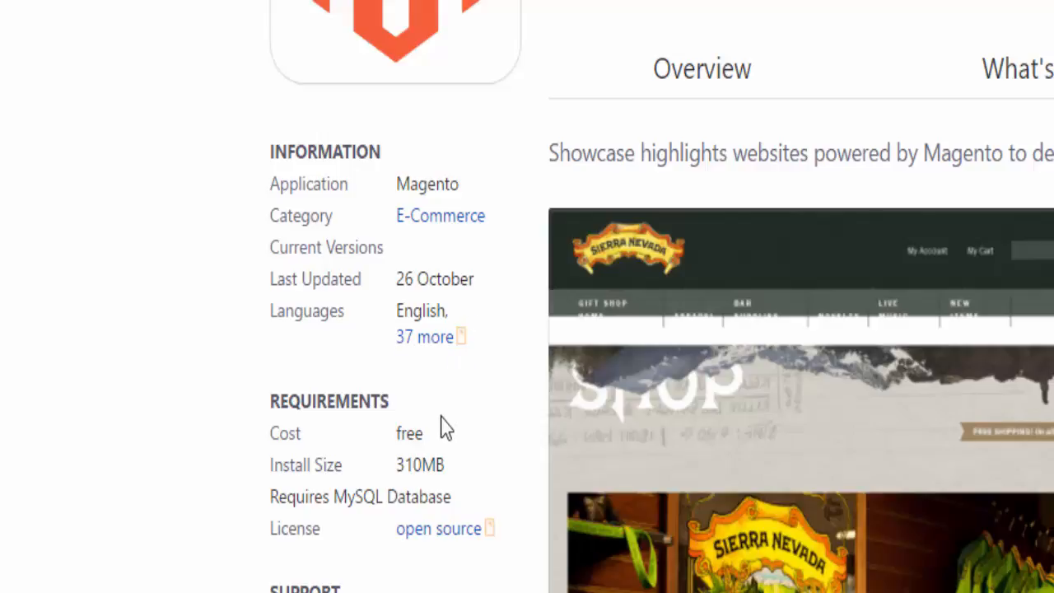
mouse_move(324, 434)
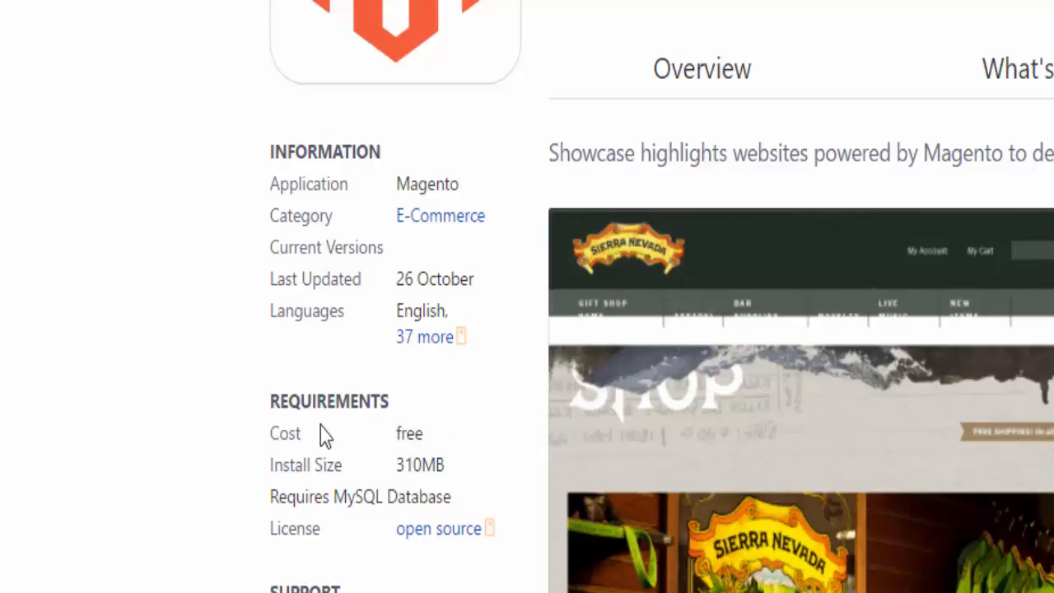
mouse_move(276, 426)
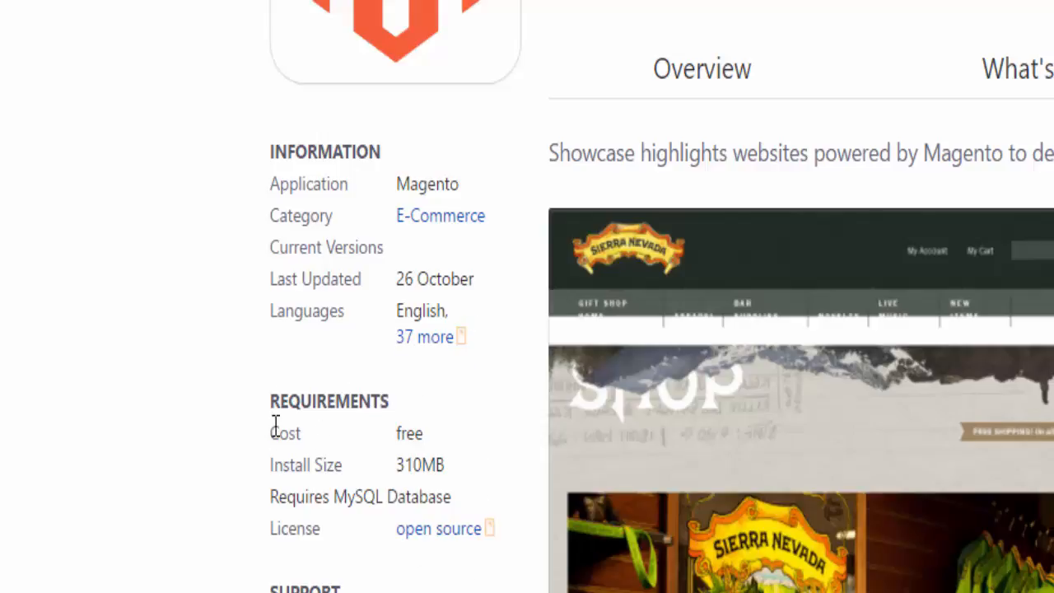
scroll(down, 3)
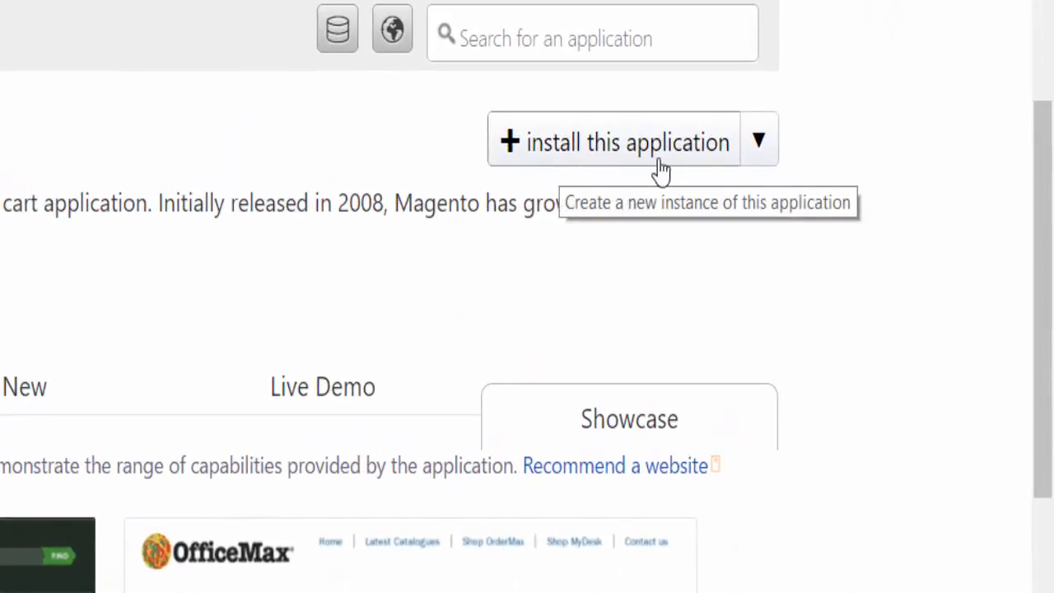
Expand the dropdown beside 'install this application' to show 'import existing install'.
click(758, 140)
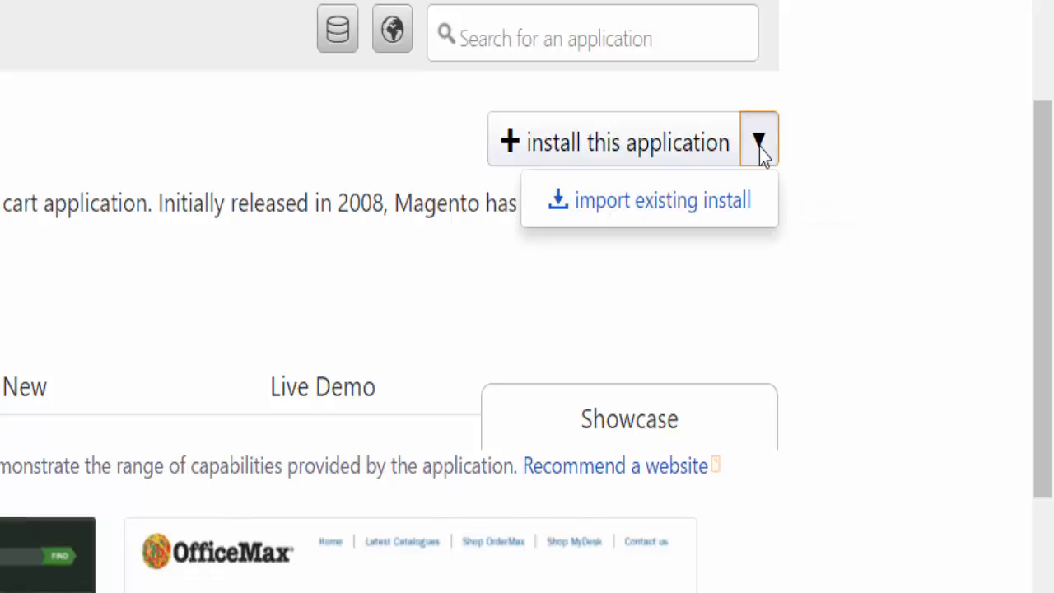
mouse_move(741, 222)
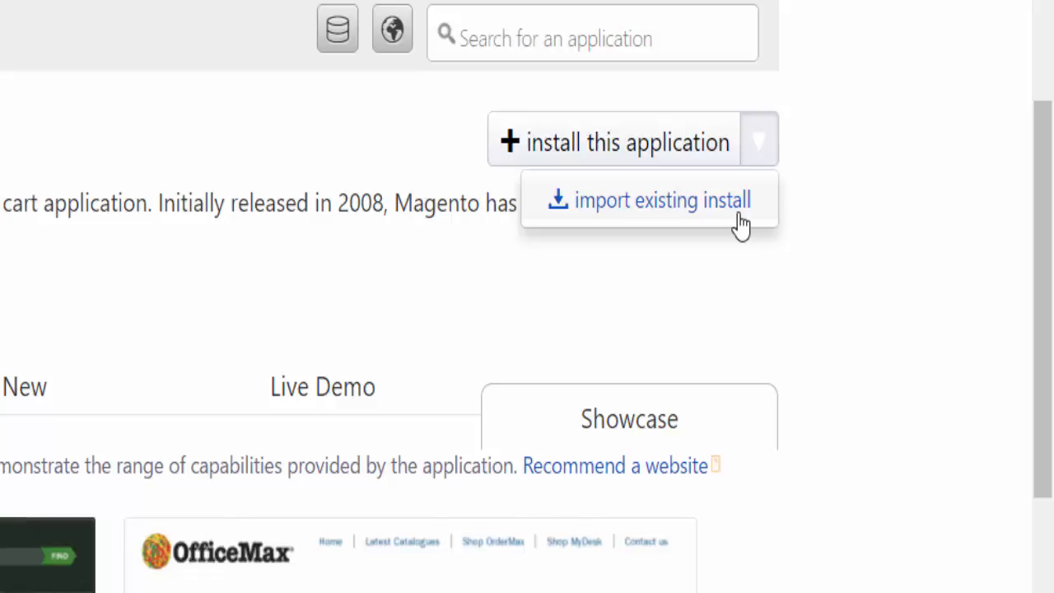
mouse_move(737, 228)
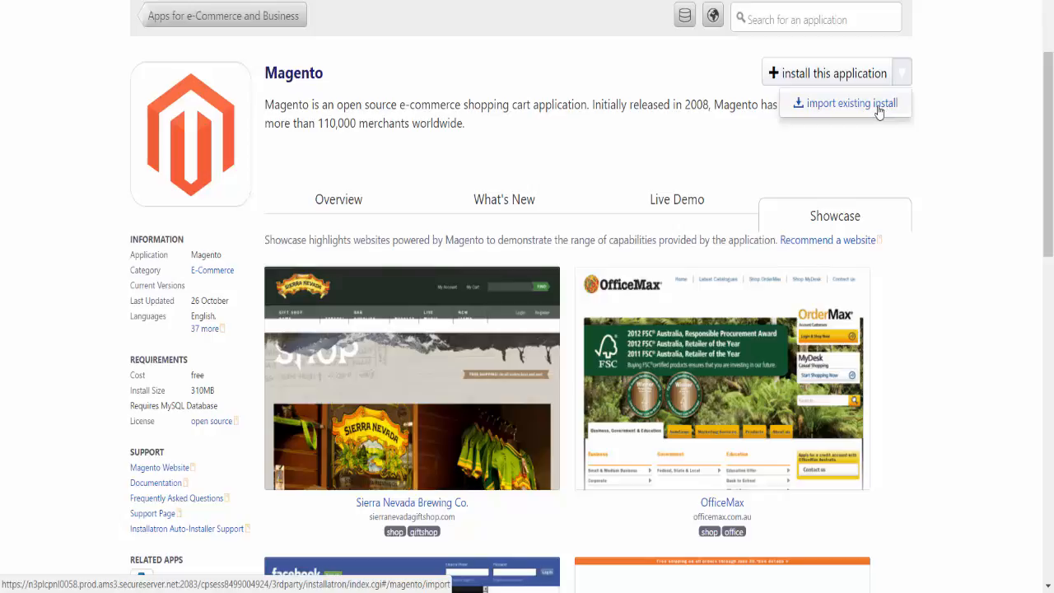
mouse_move(789, 159)
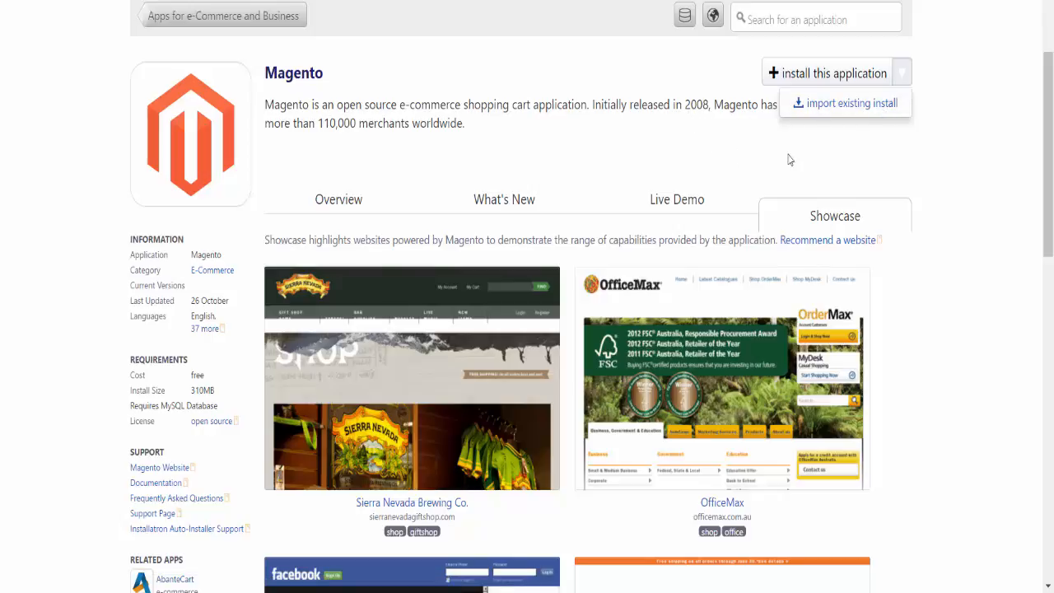
mouse_move(760, 134)
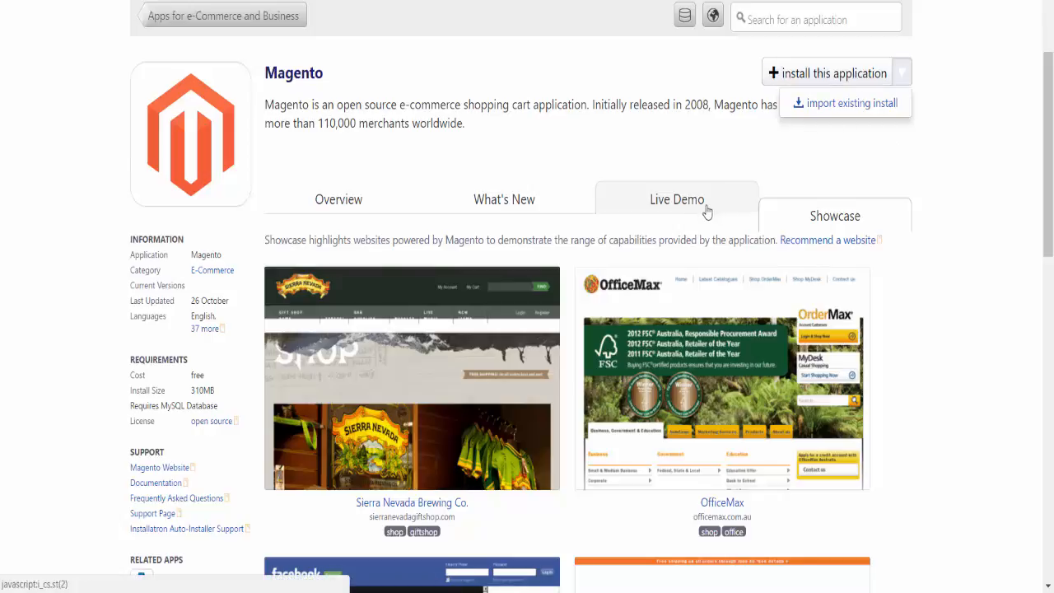
click(827, 73)
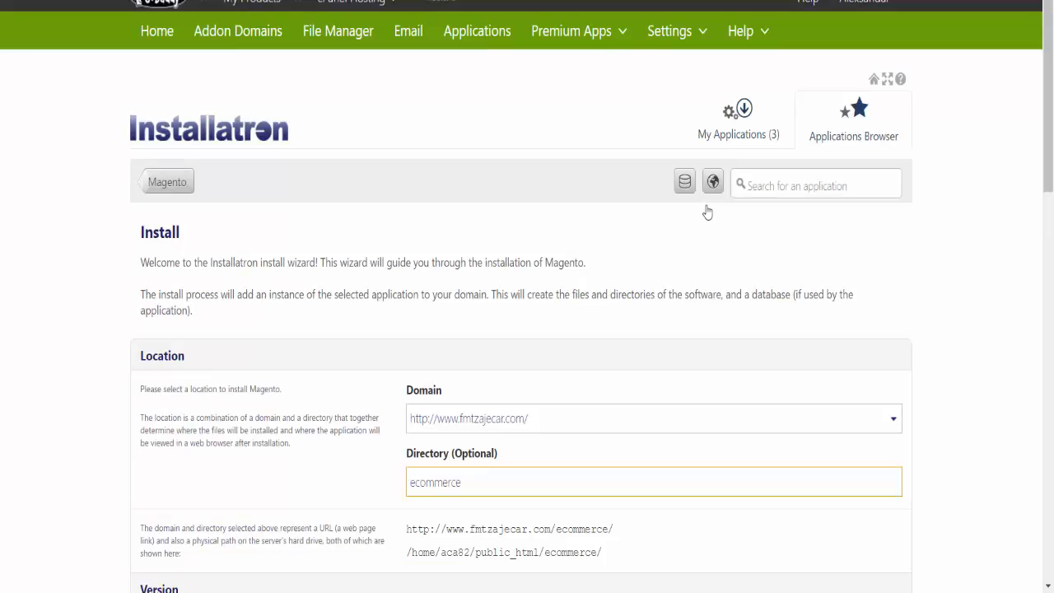
scroll(down, 3)
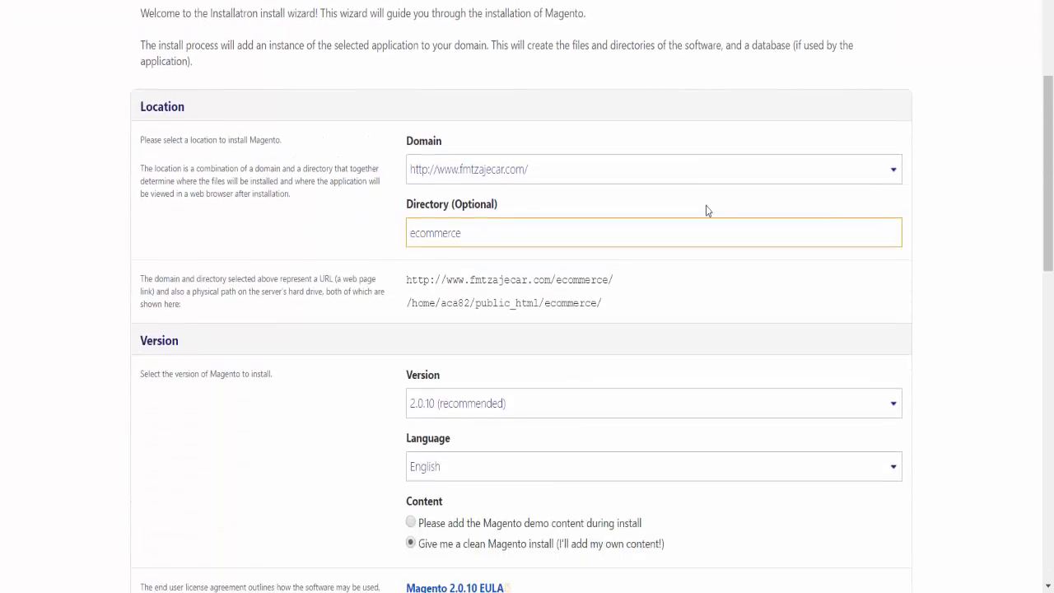
scroll(down, 3)
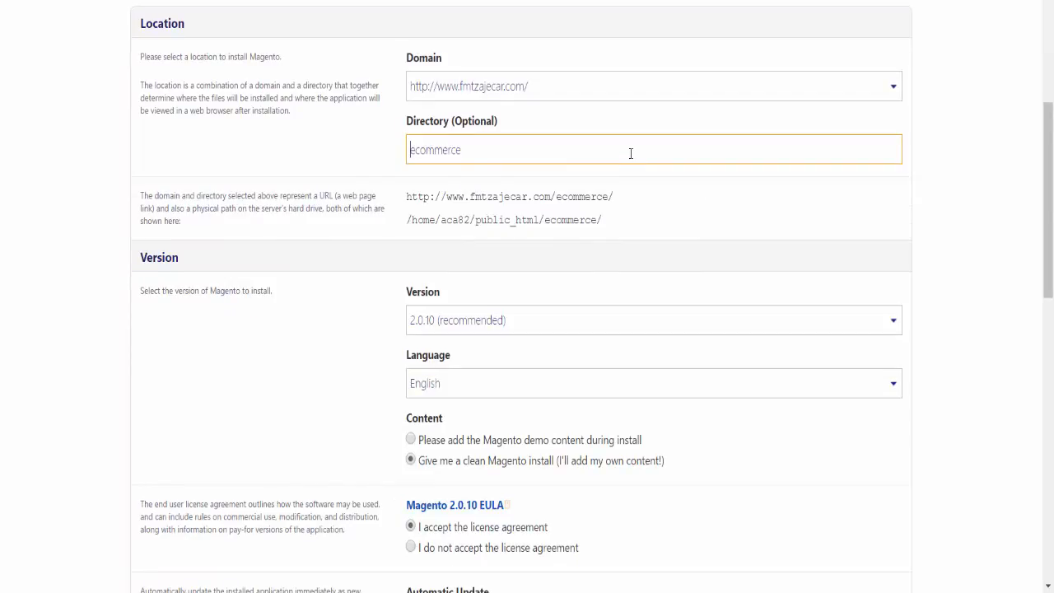
mouse_move(583, 153)
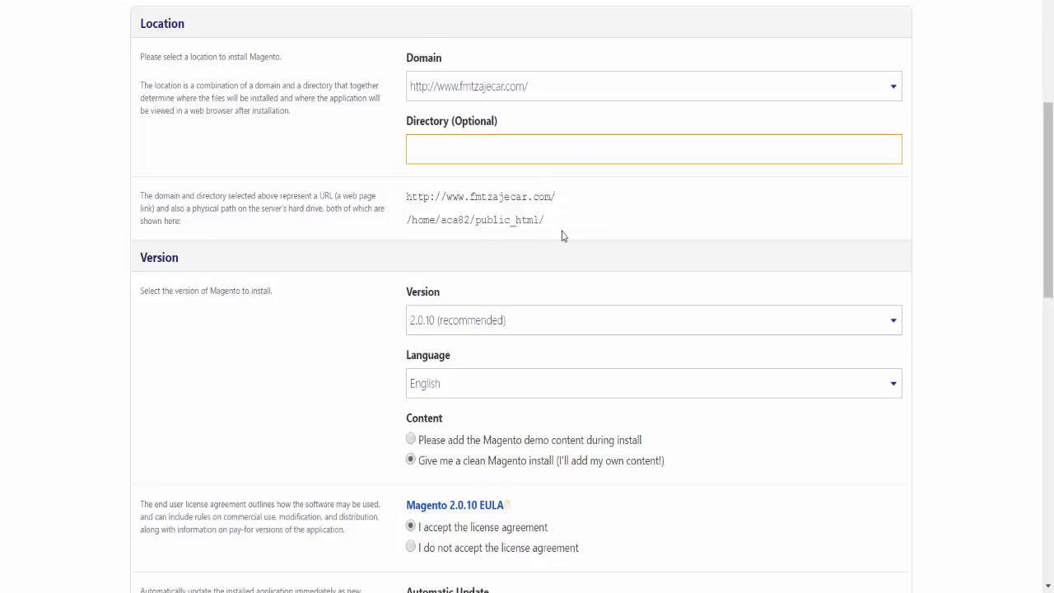
click(650, 85)
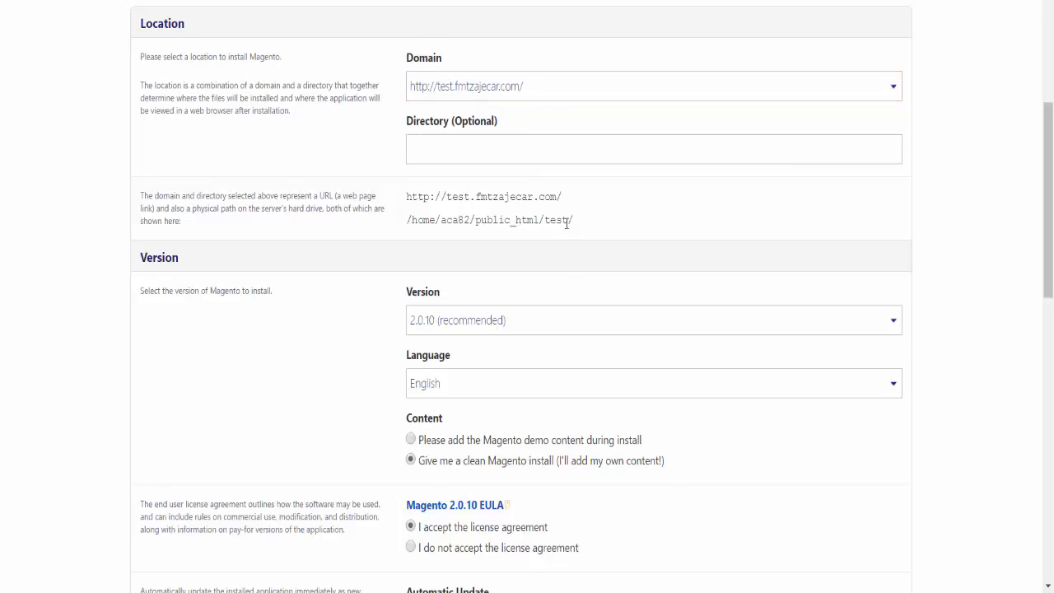
scroll(down, 3)
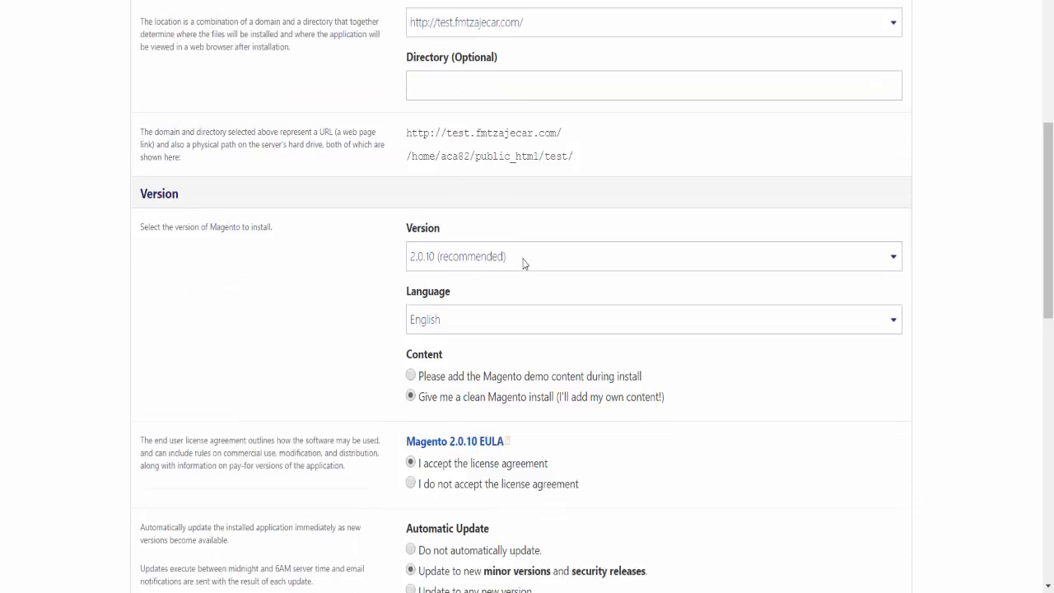
scroll(down, 3)
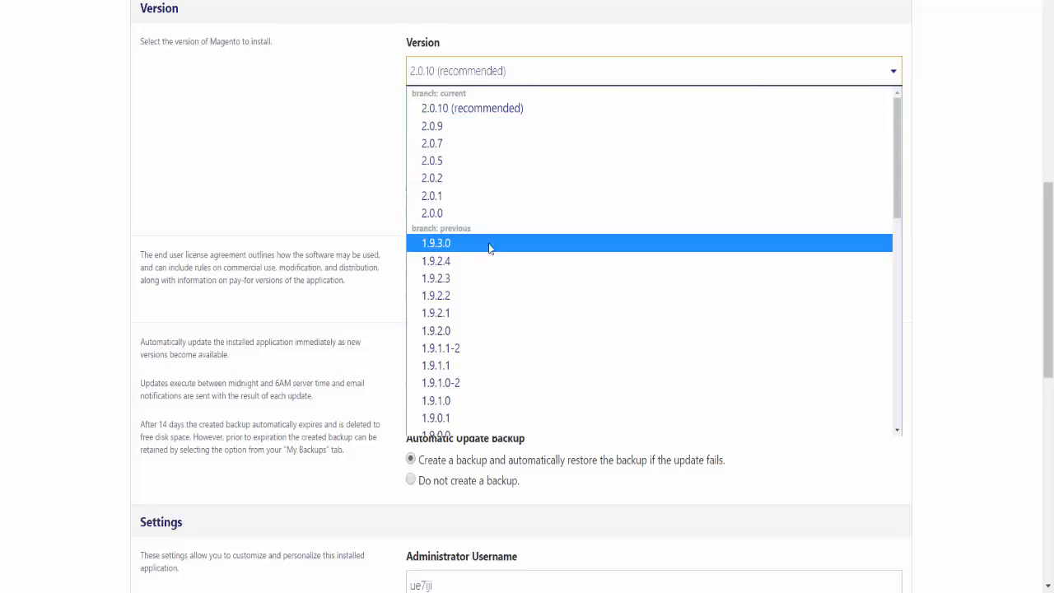
scroll(down, 3)
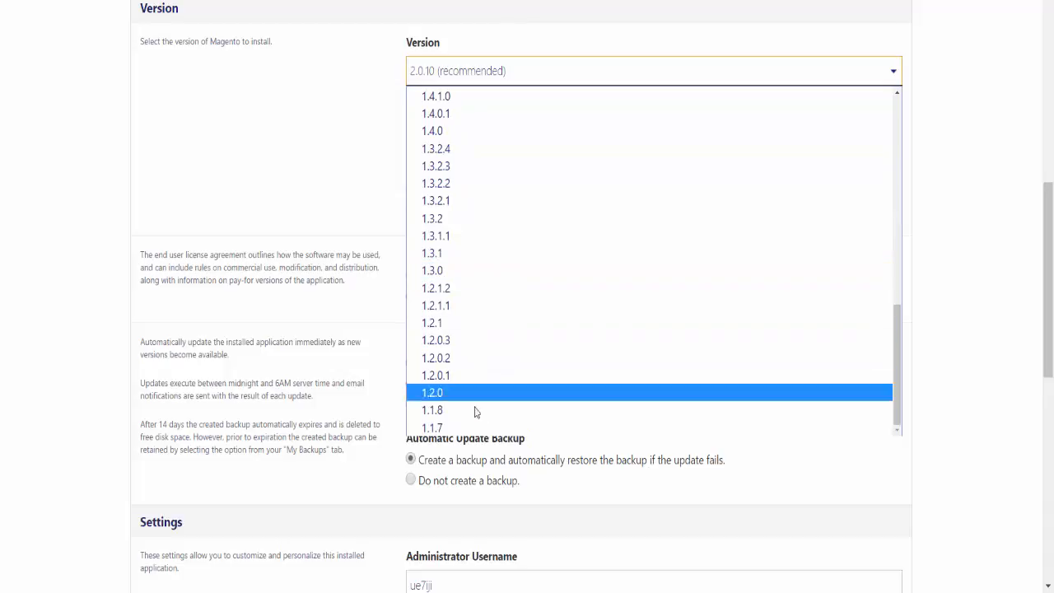
scroll(up, 3)
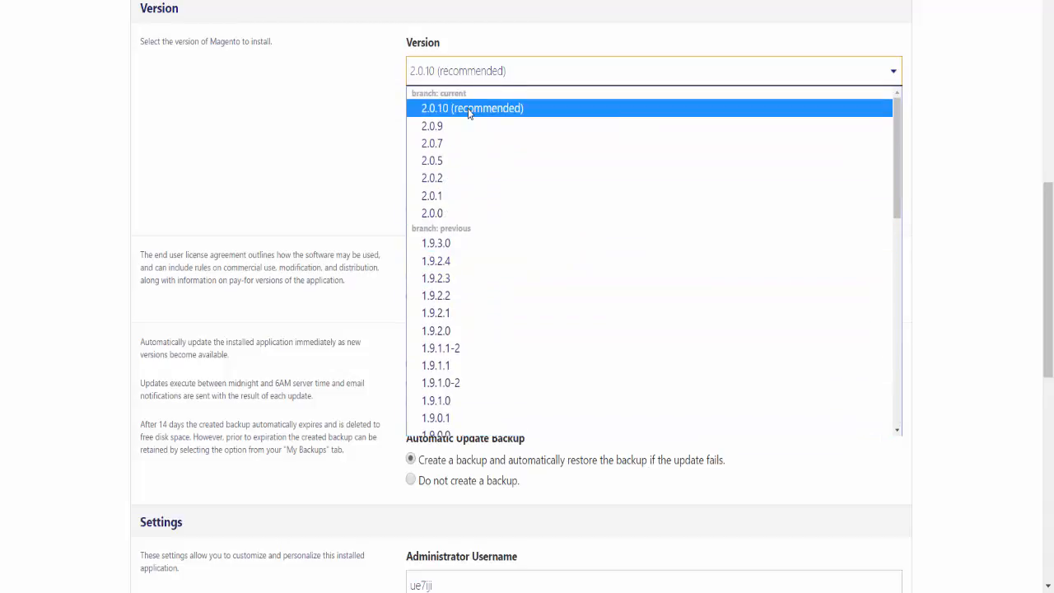
click(472, 108)
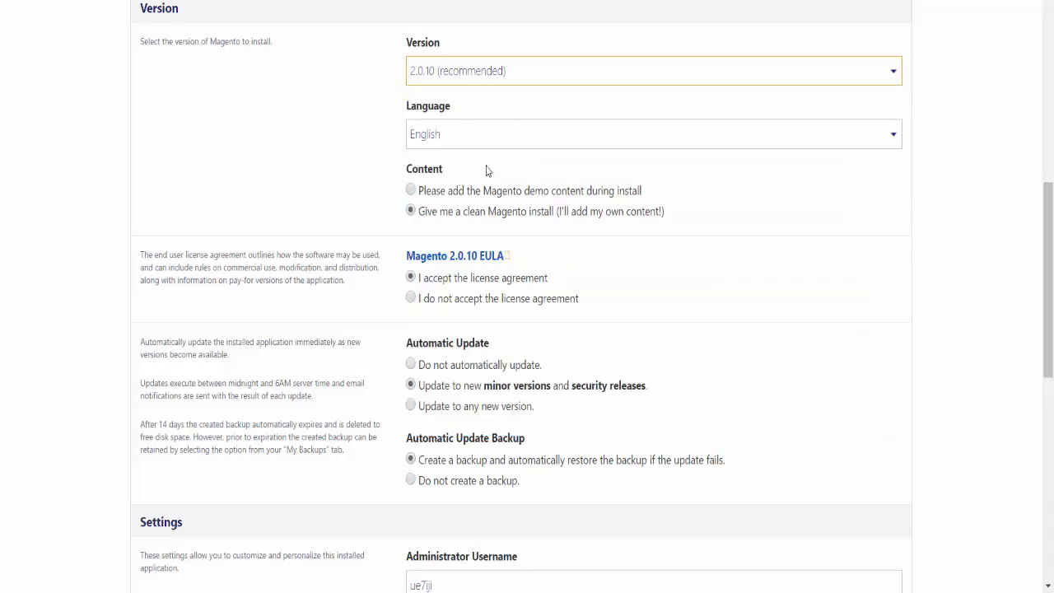
mouse_move(421, 88)
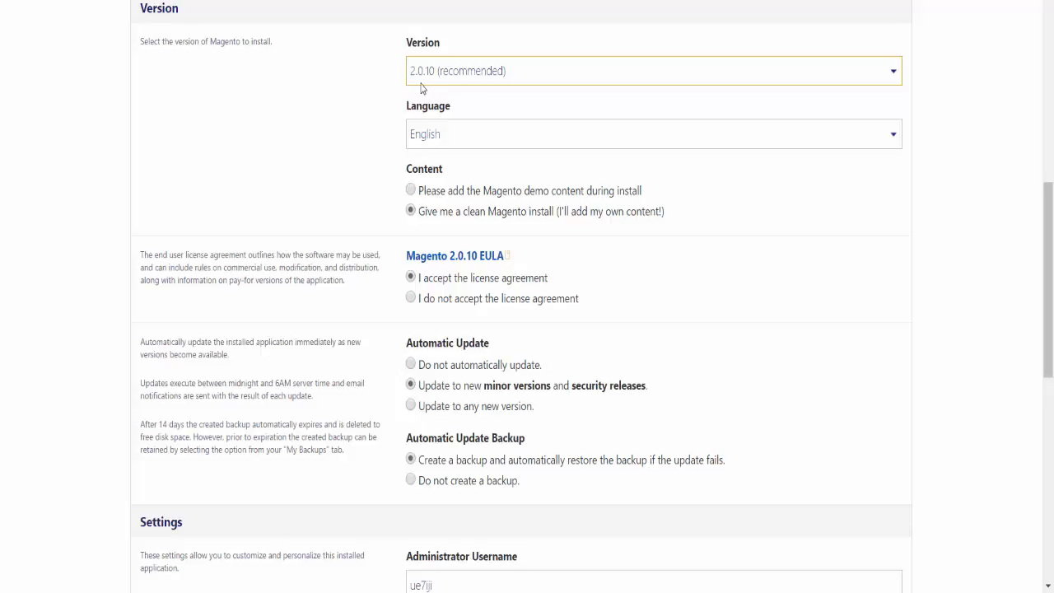
click(653, 134)
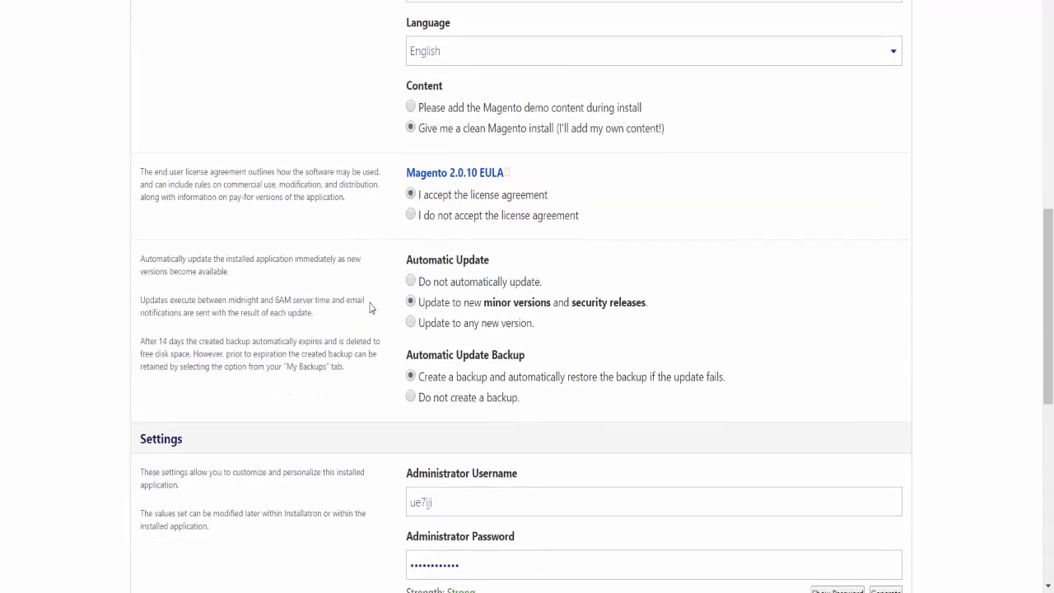
scroll(down, 3)
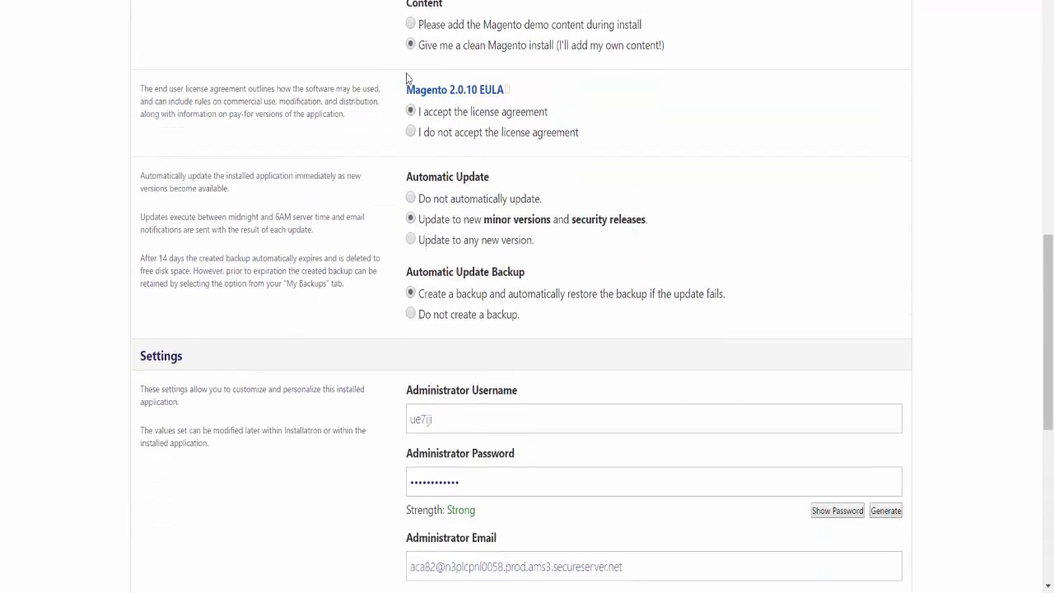
mouse_move(508, 106)
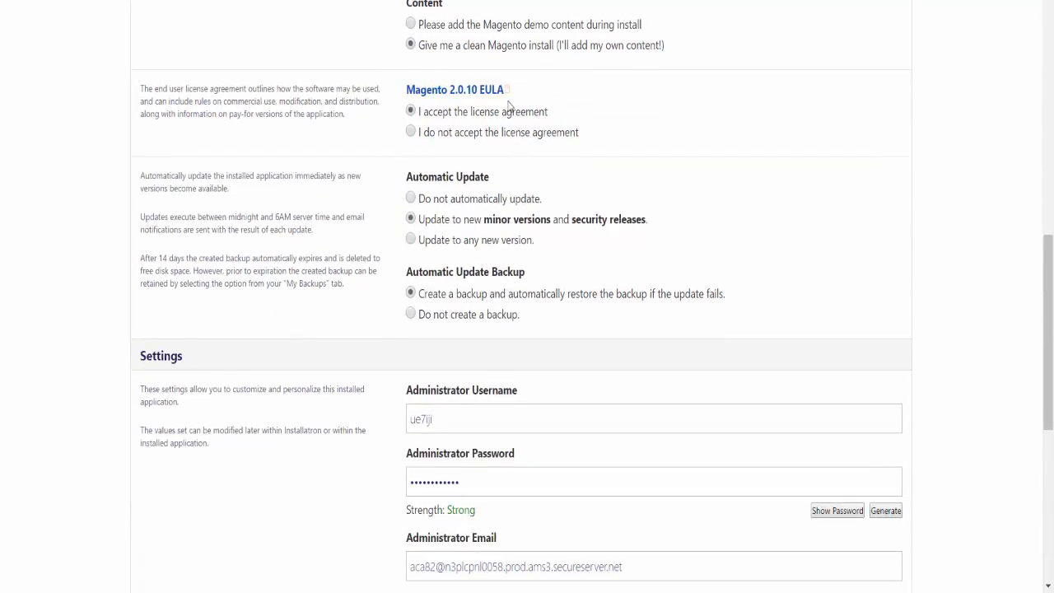
right_click(455, 89)
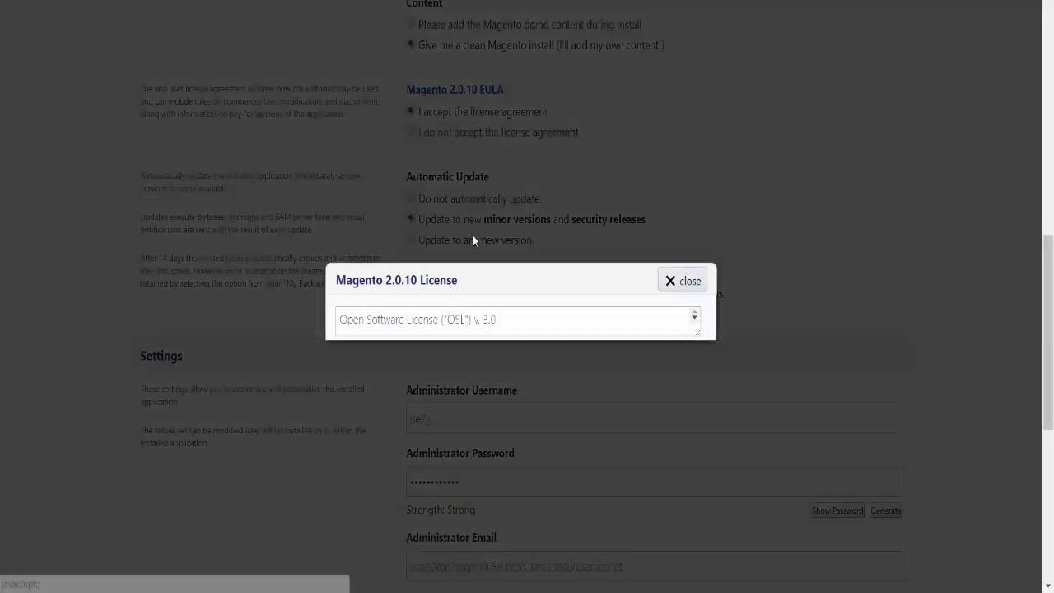
scroll(up, 3)
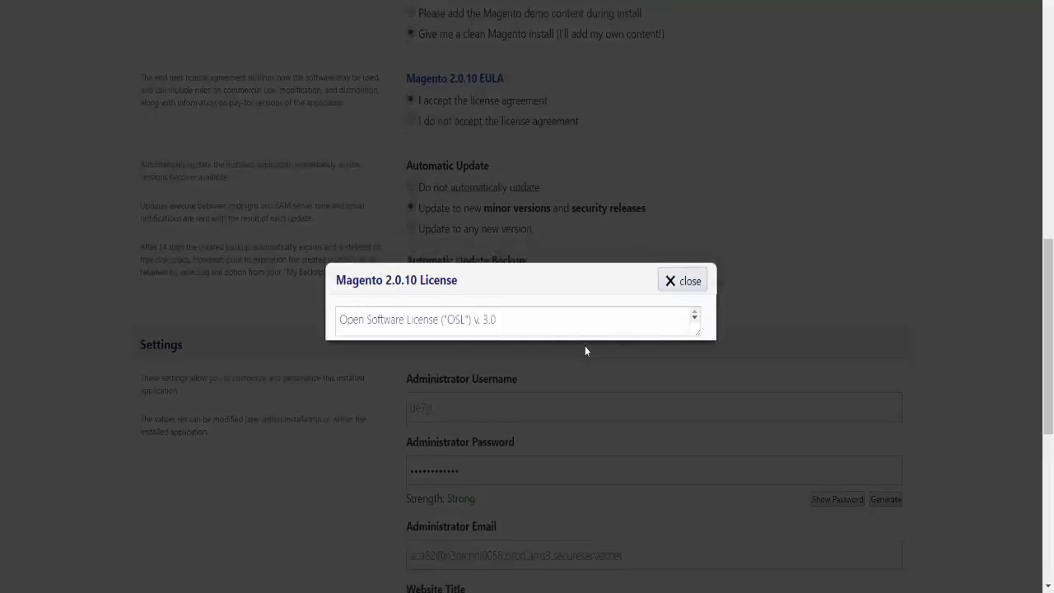
scroll(down, 3)
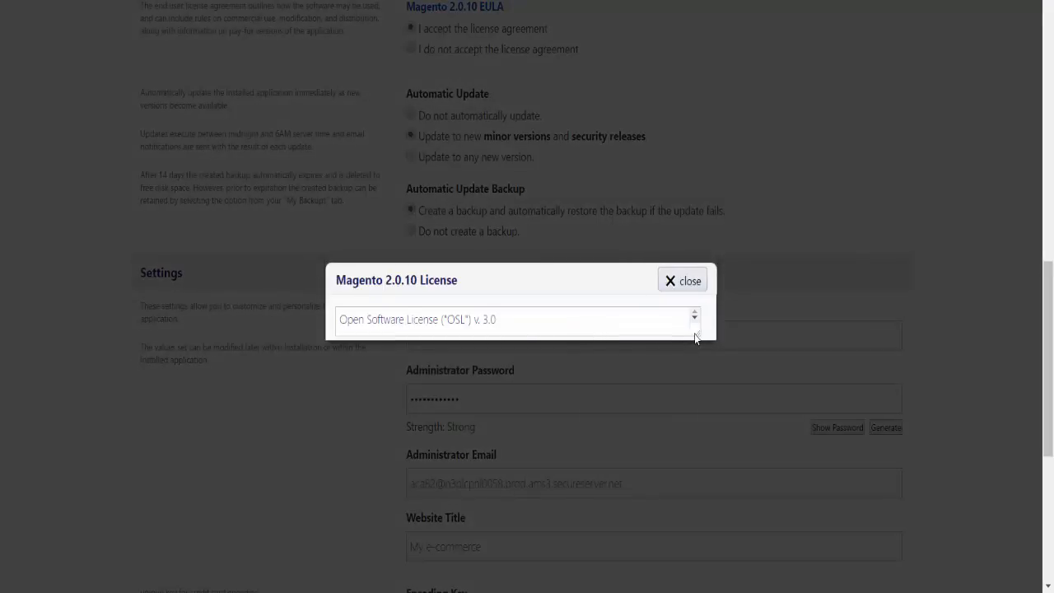
click(694, 320)
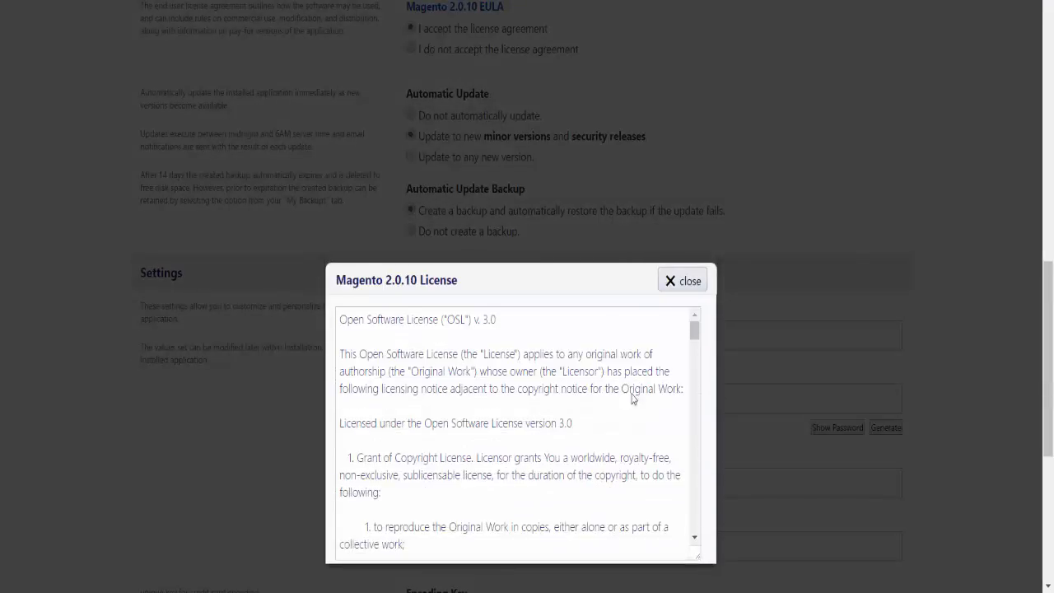
click(682, 280)
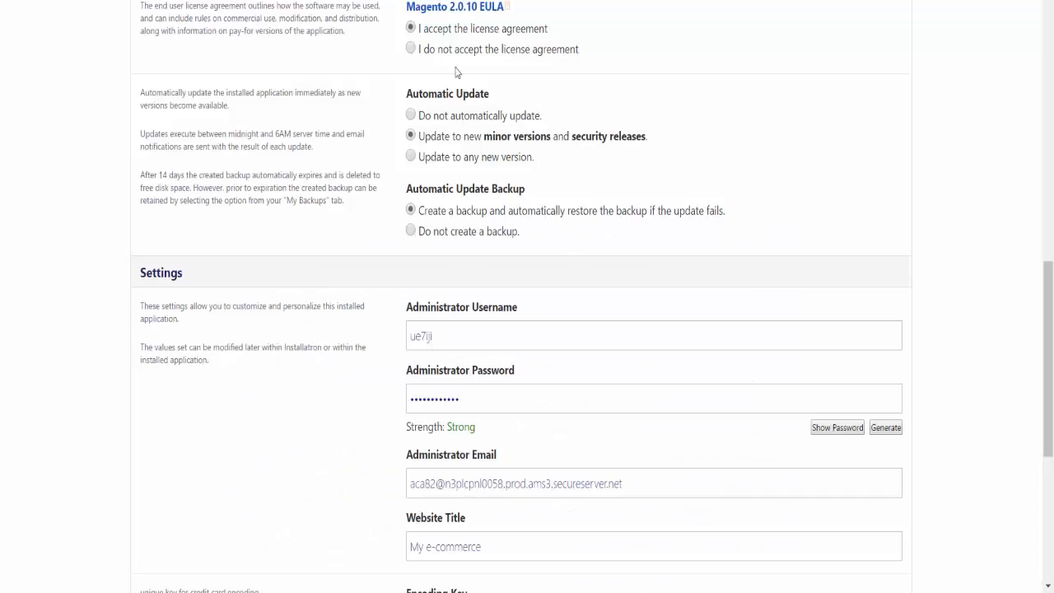
click(455, 7)
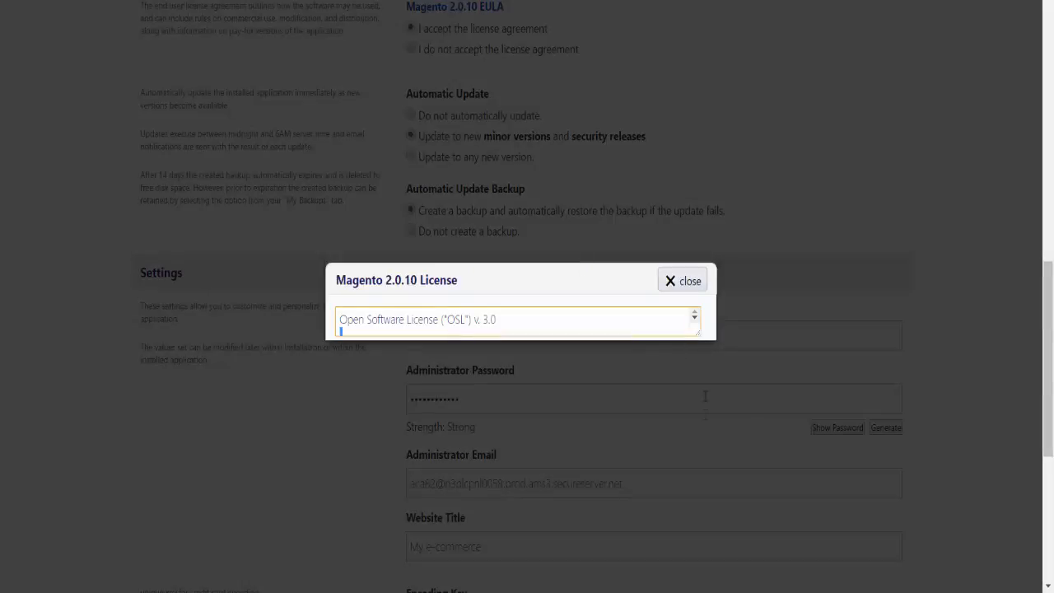
click(681, 280)
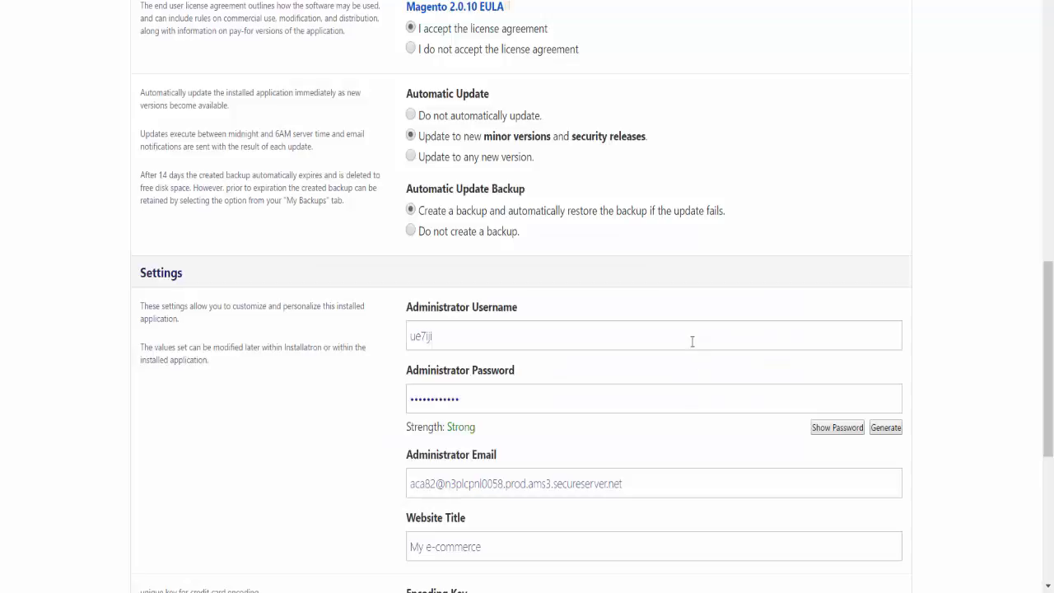
click(455, 7)
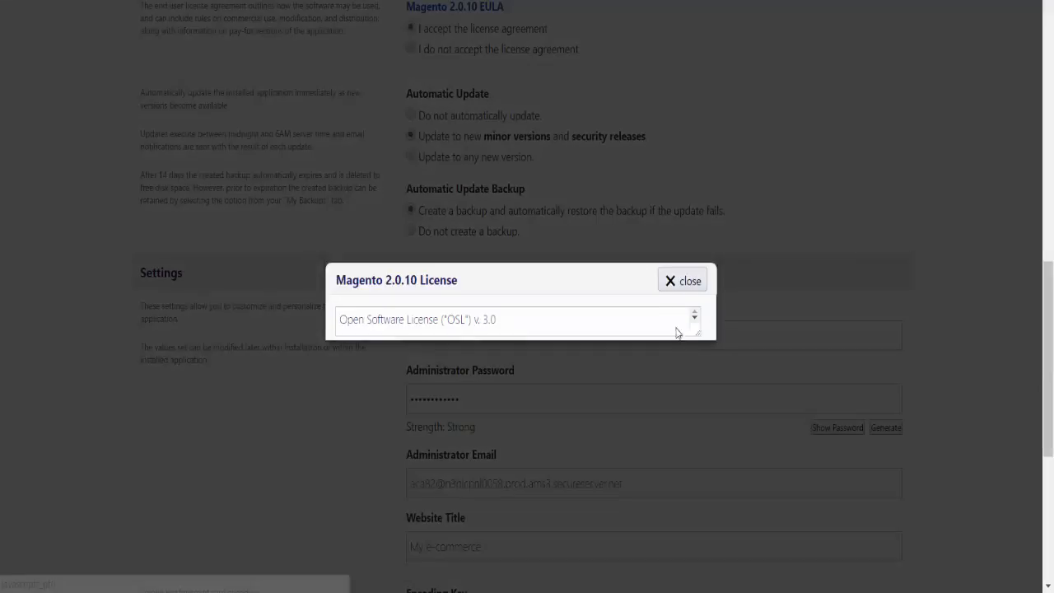
click(694, 319)
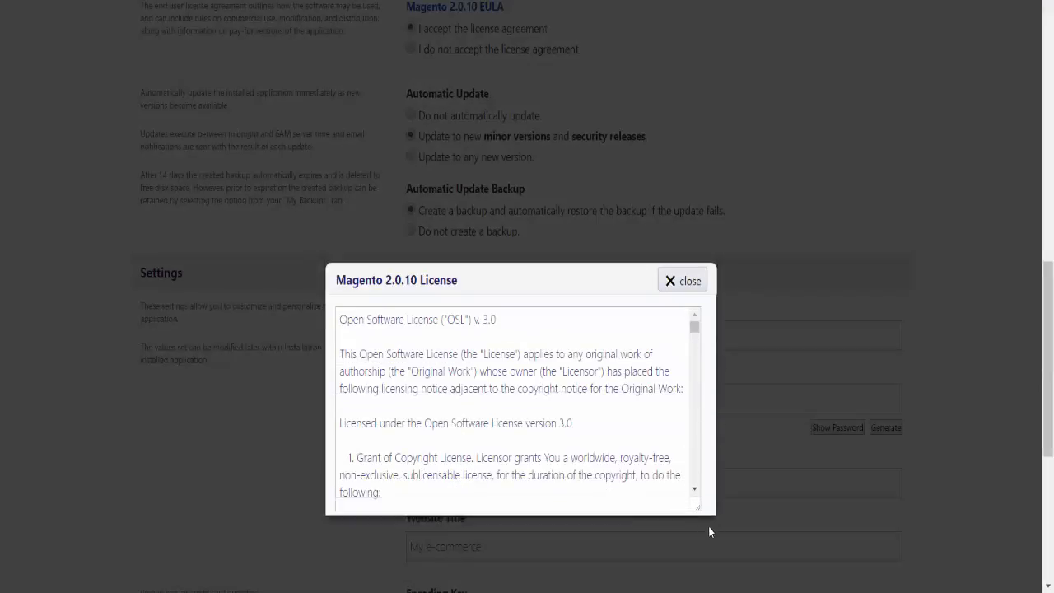
scroll(down, 3)
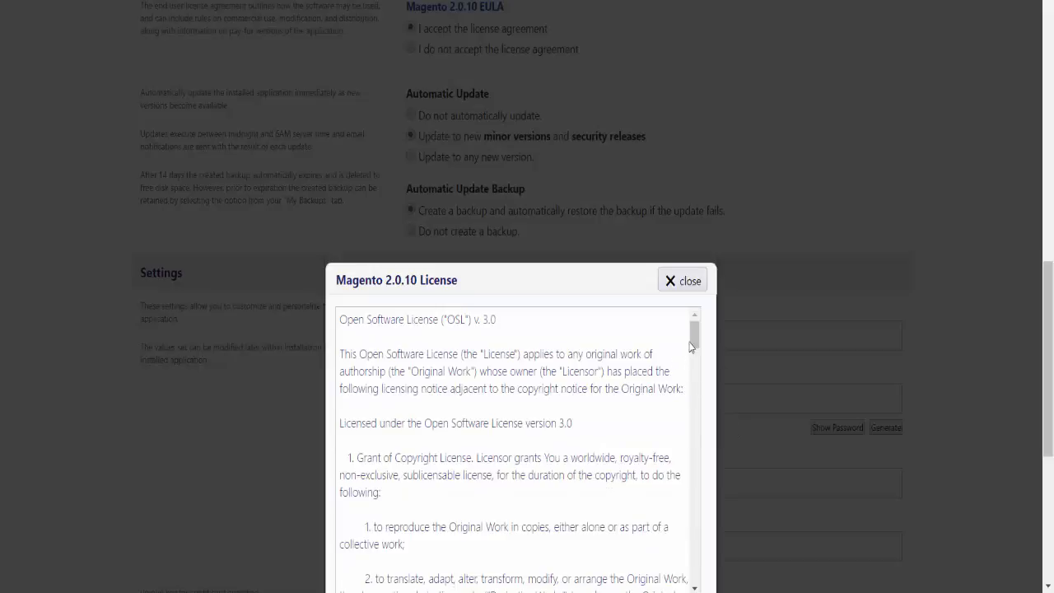
scroll(down, 3)
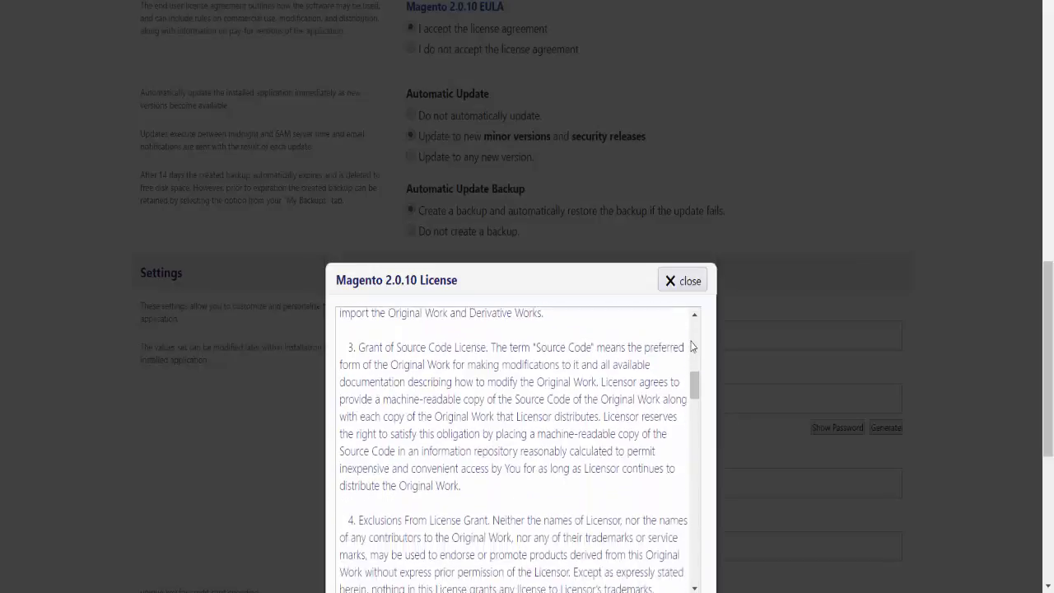
click(683, 280)
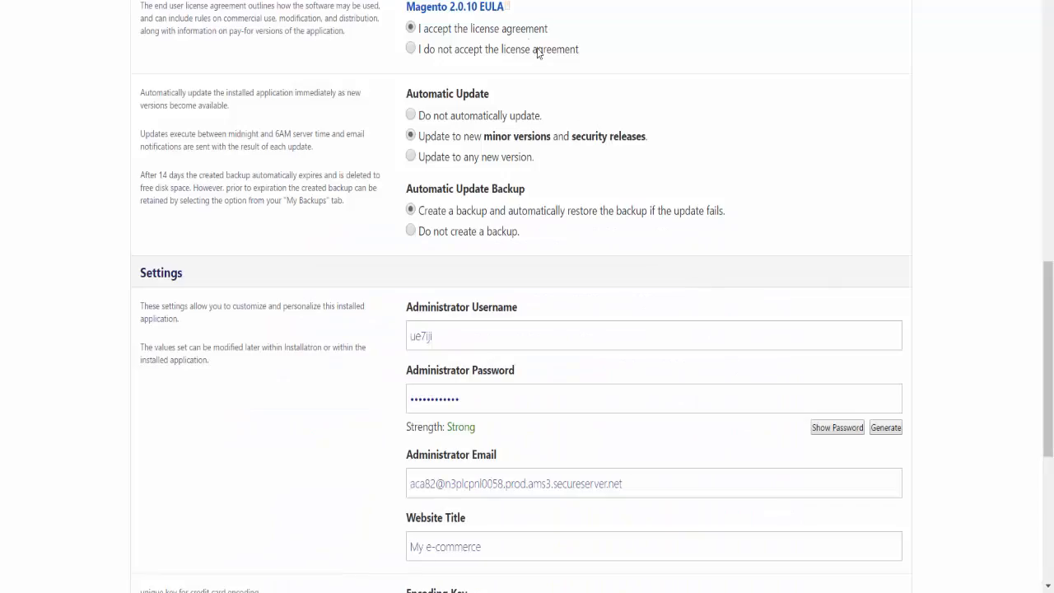
mouse_move(514, 106)
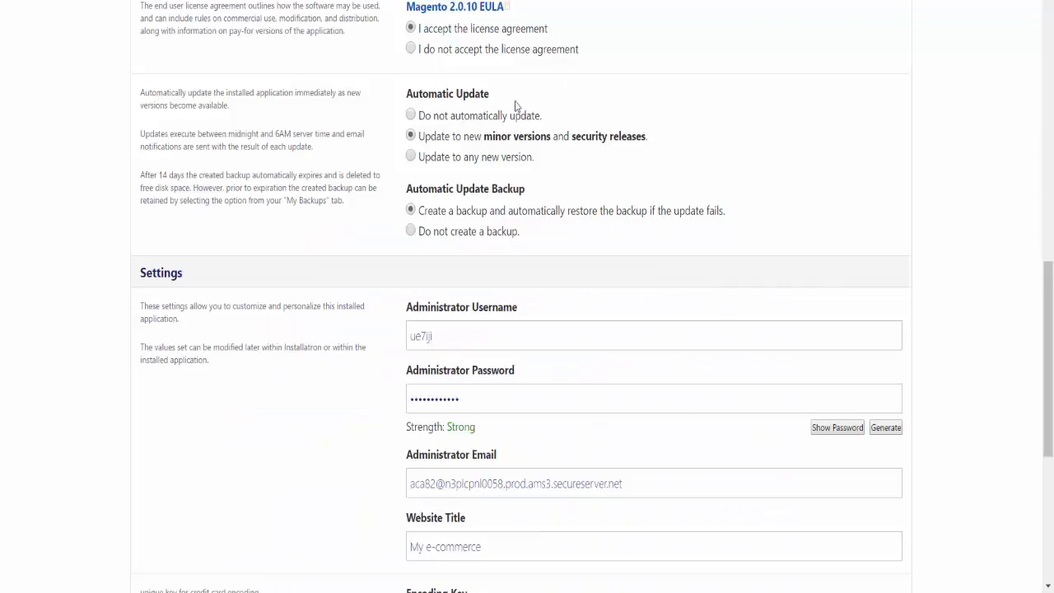
mouse_move(621, 246)
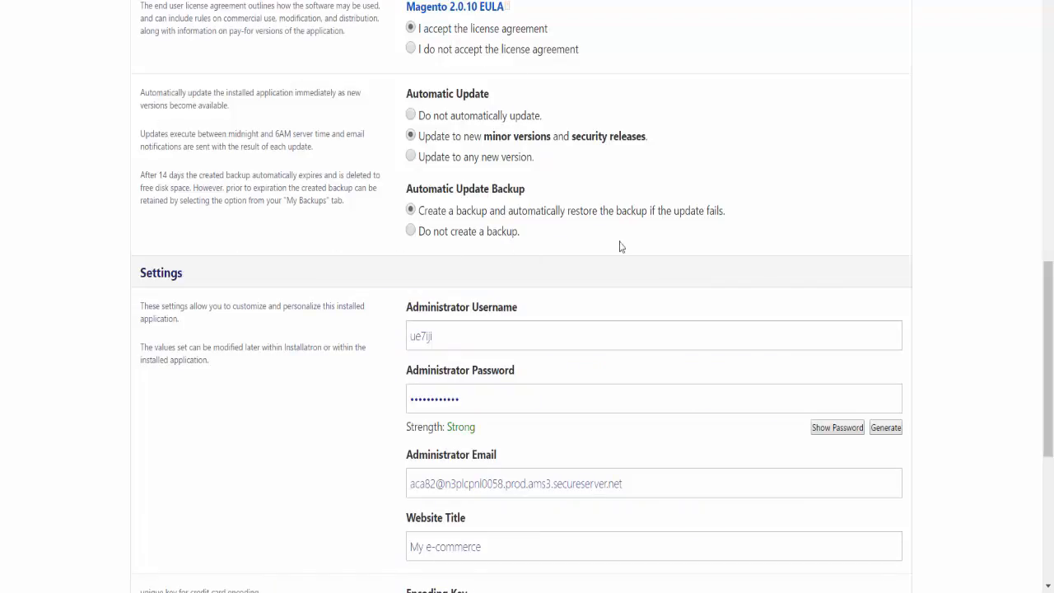
mouse_move(441, 135)
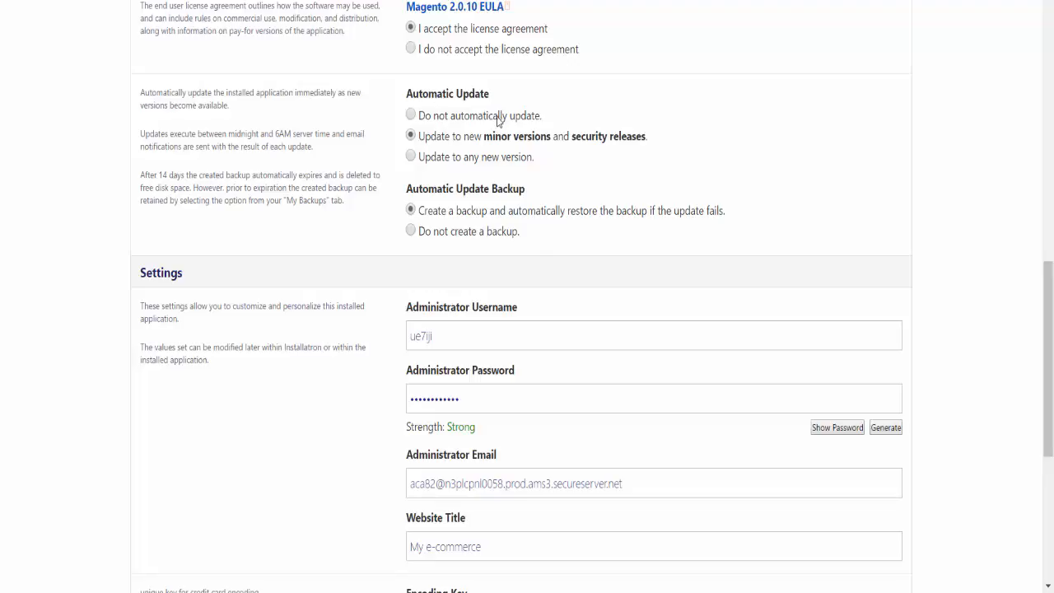
mouse_move(441, 184)
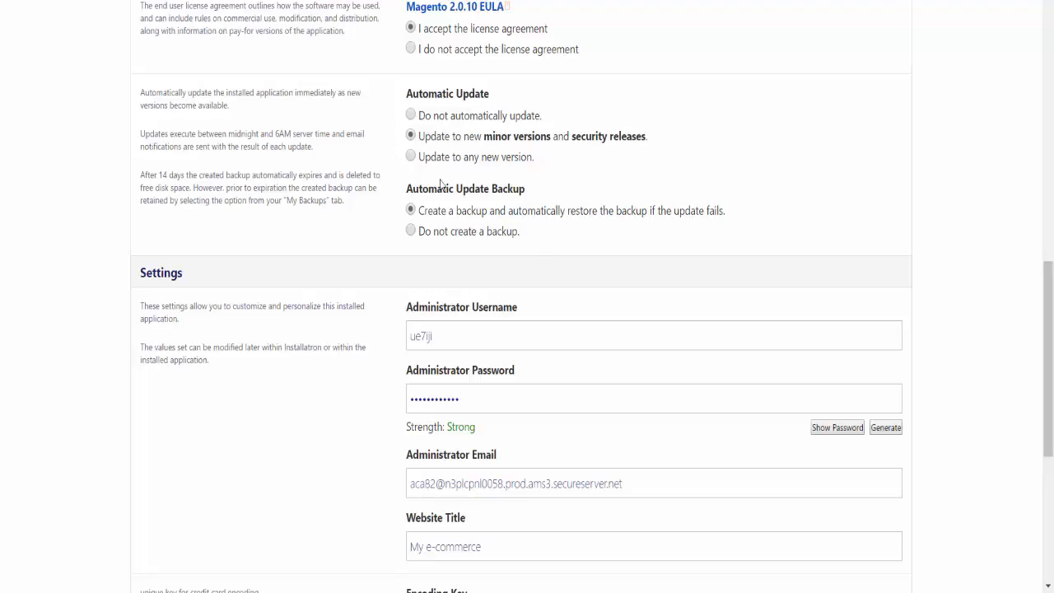
mouse_move(385, 130)
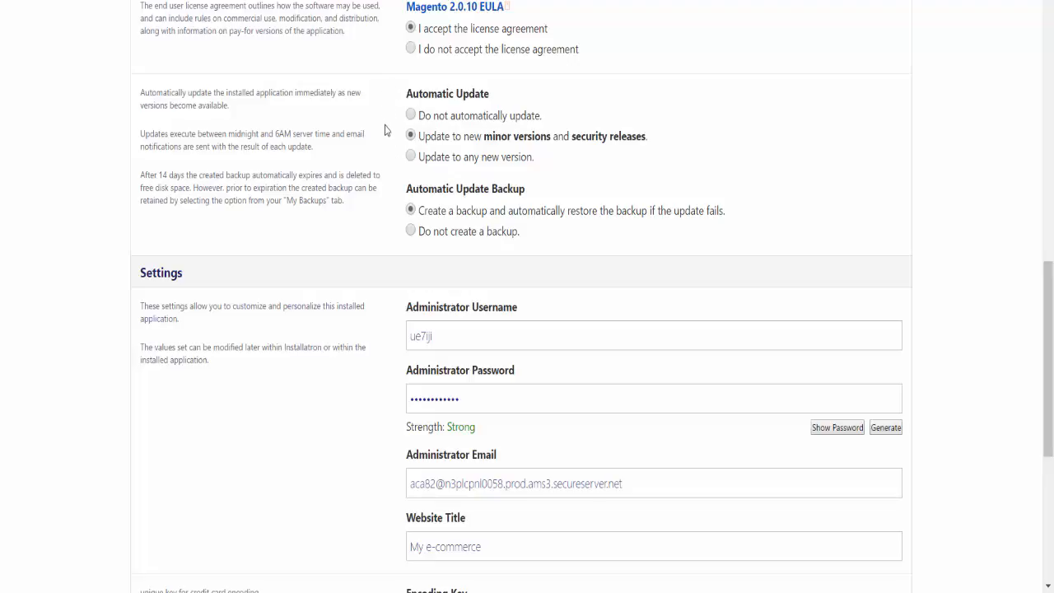
mouse_move(424, 260)
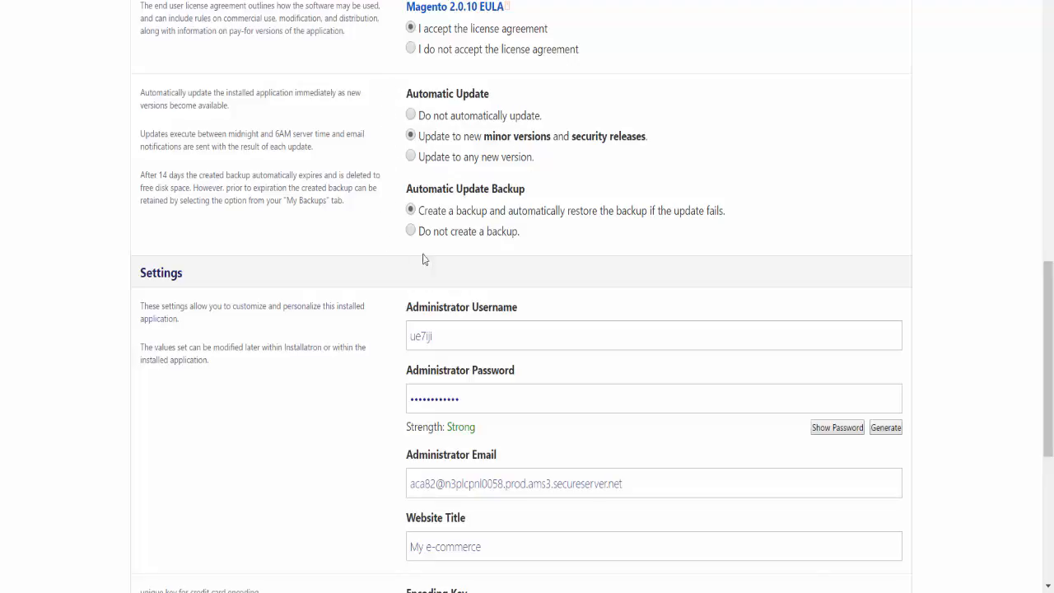
mouse_move(451, 264)
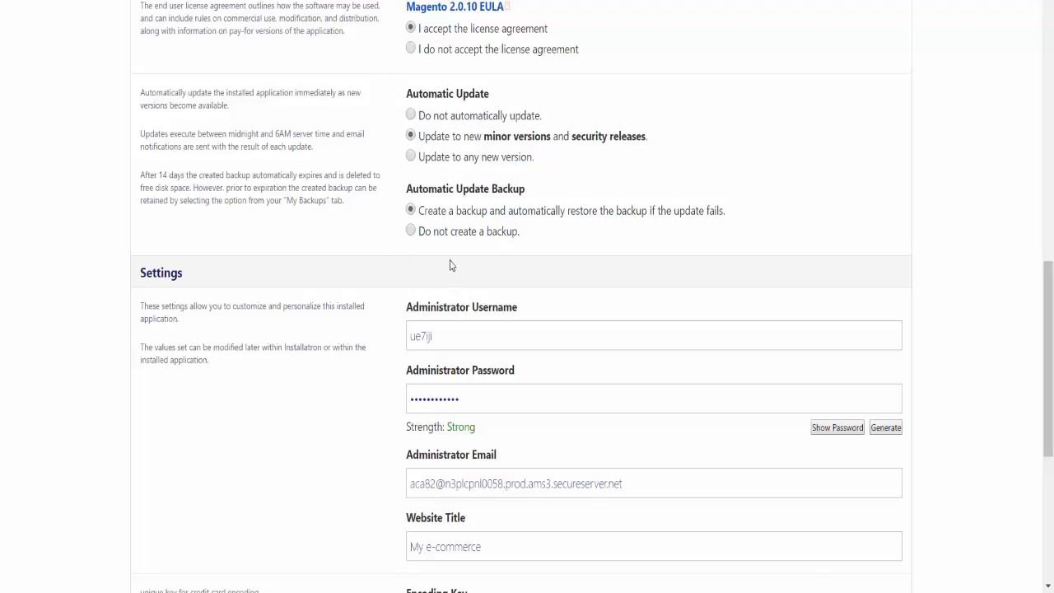
scroll(down, 3)
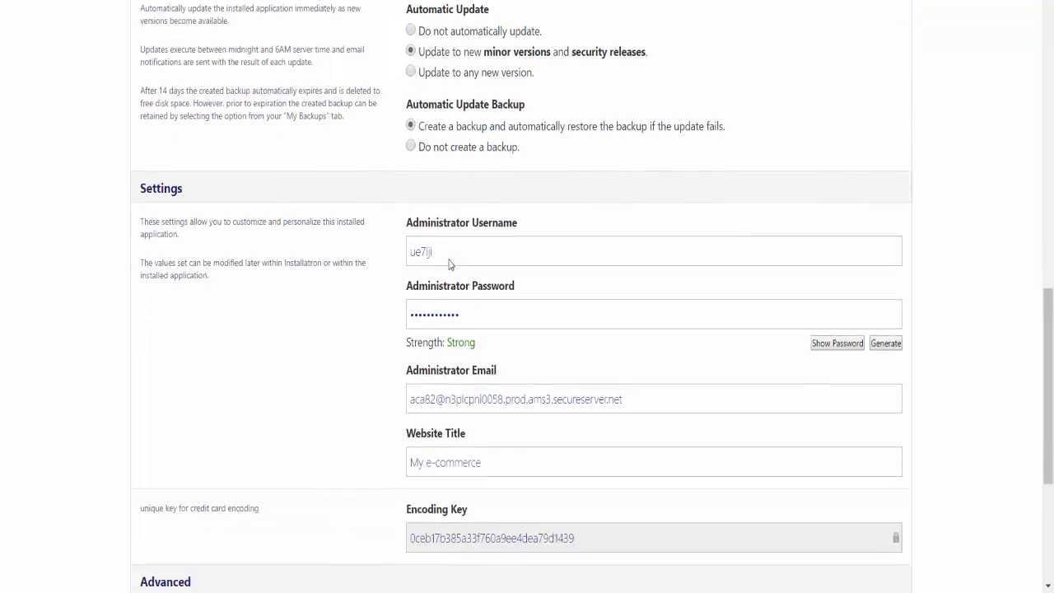
scroll(down, 3)
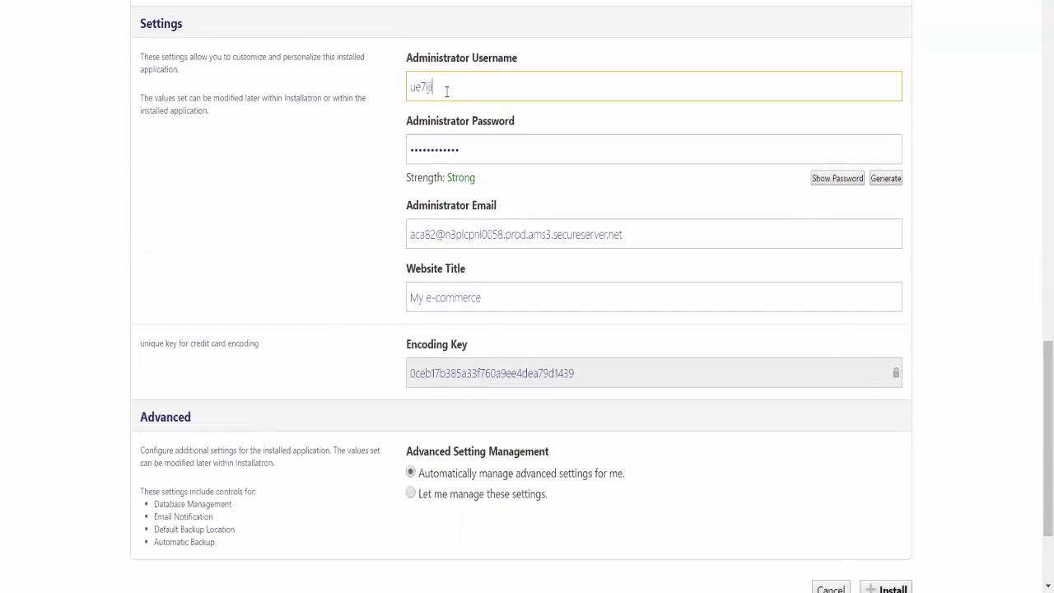
Set administrator username 'test', a new admin password, and website title 'My Store'.
click(654, 149)
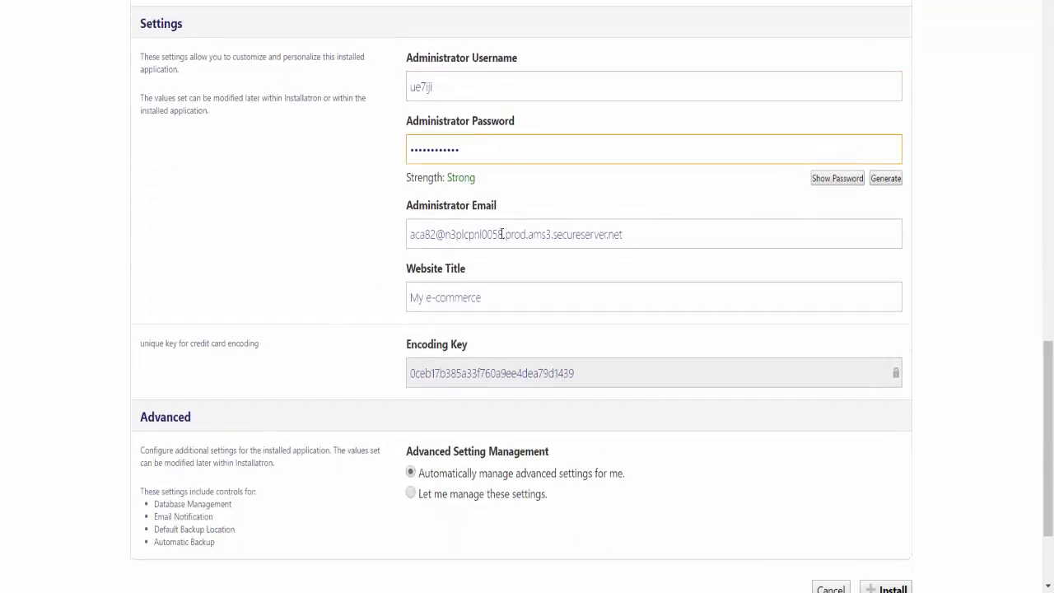
click(653, 234)
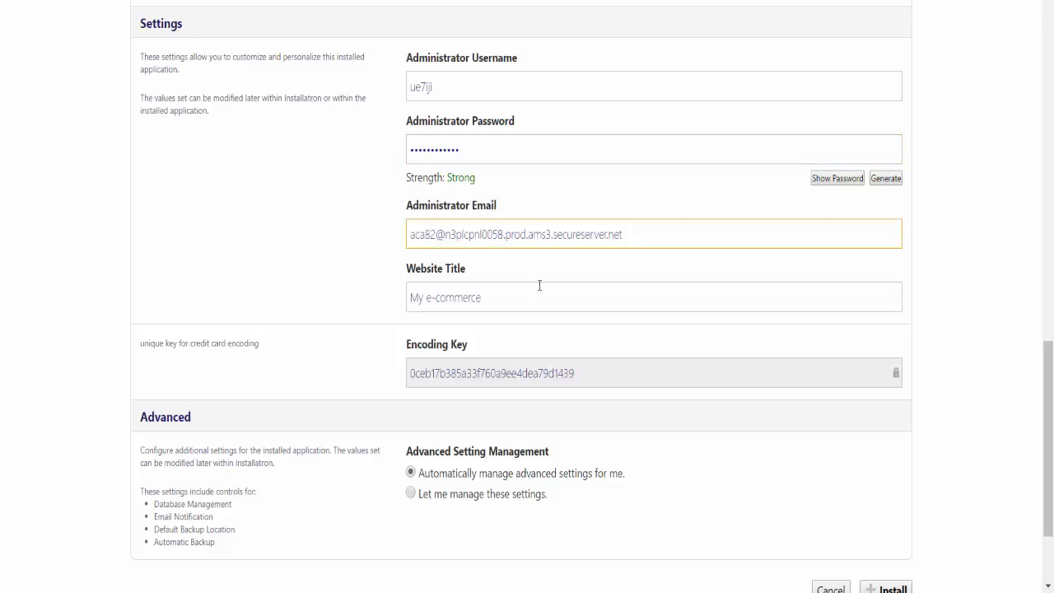
click(654, 297)
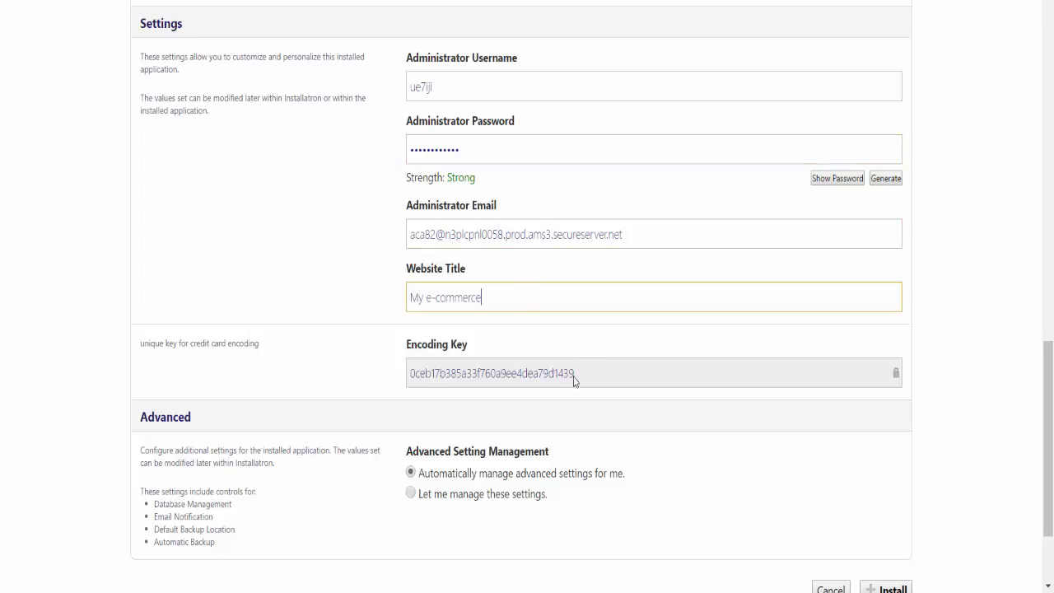
click(653, 85)
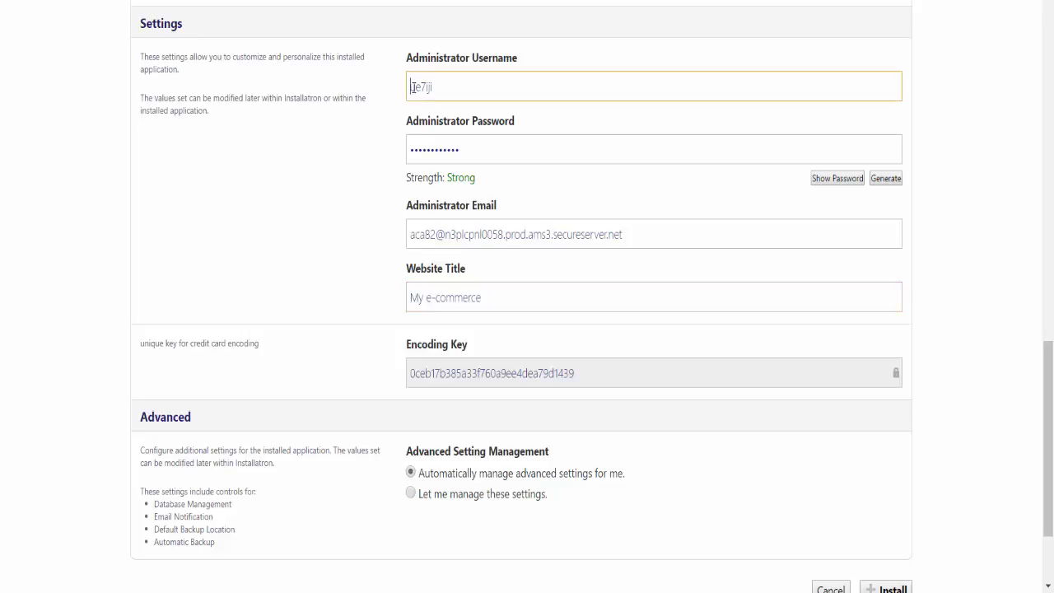
text(test)
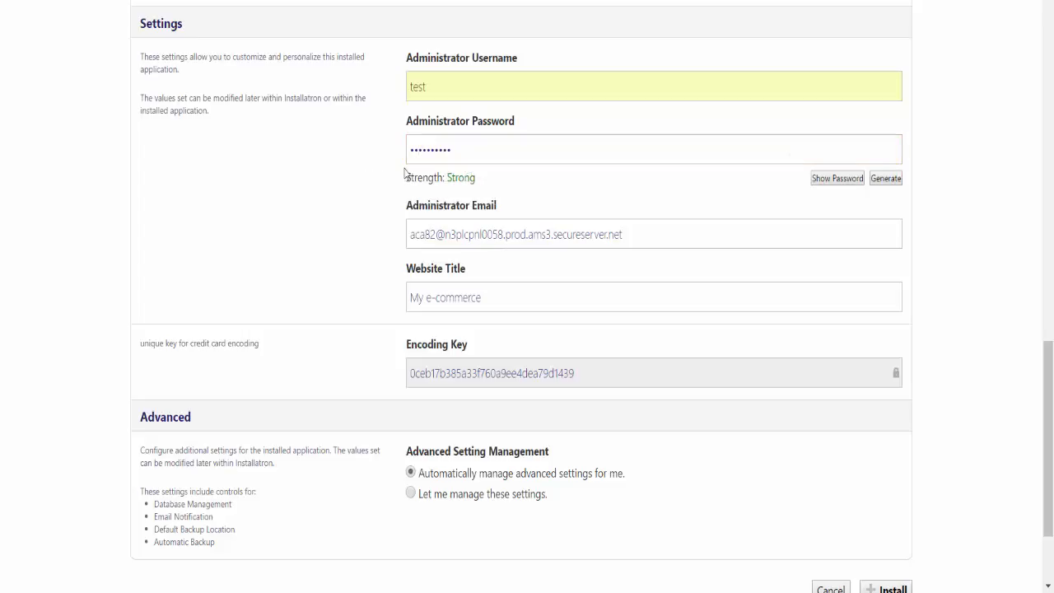
click(653, 86)
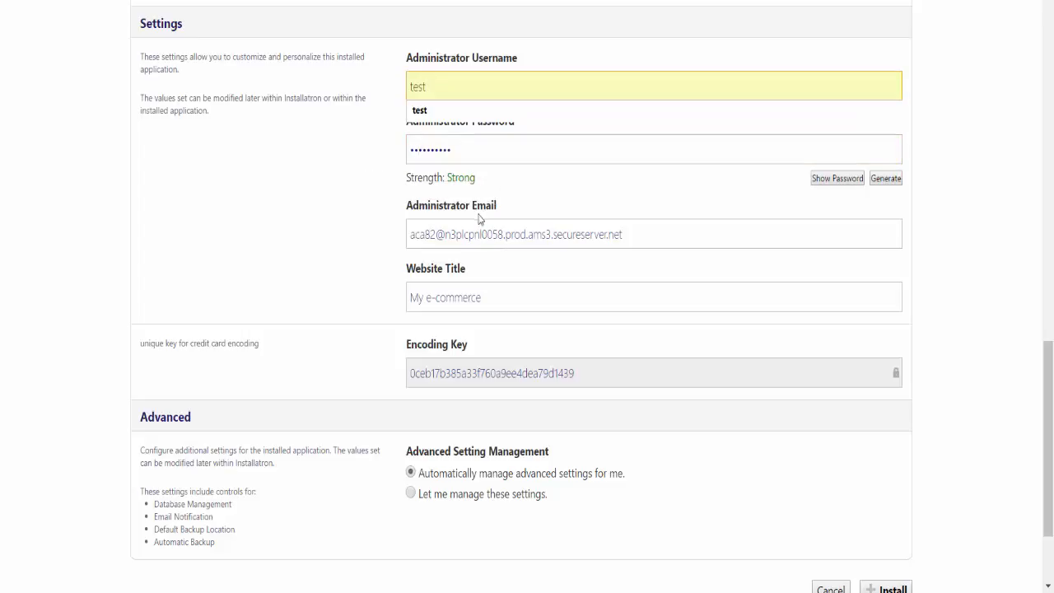
click(654, 234)
text(My Store)
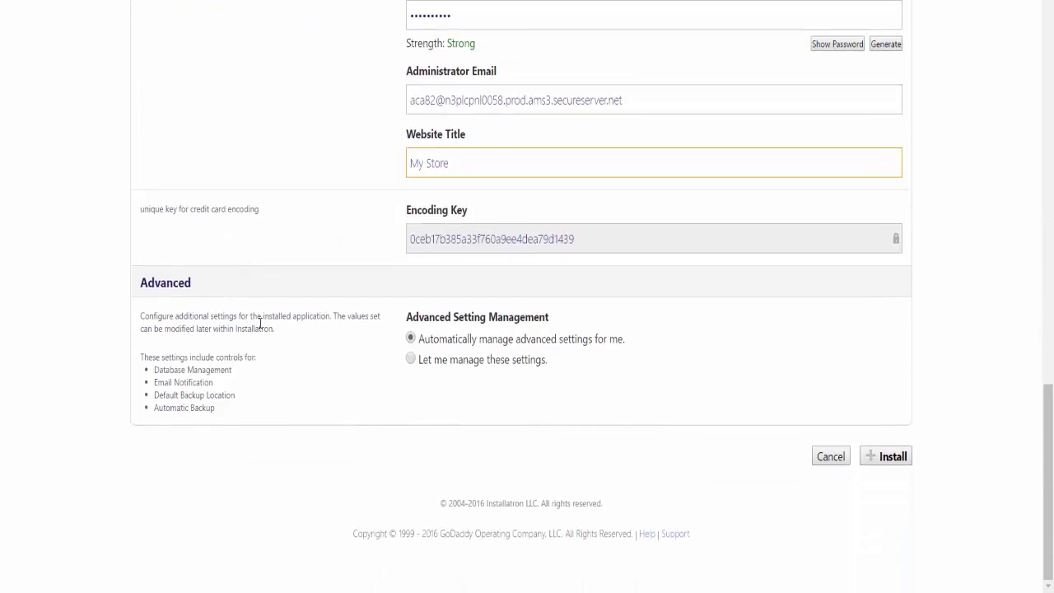
mouse_move(589, 415)
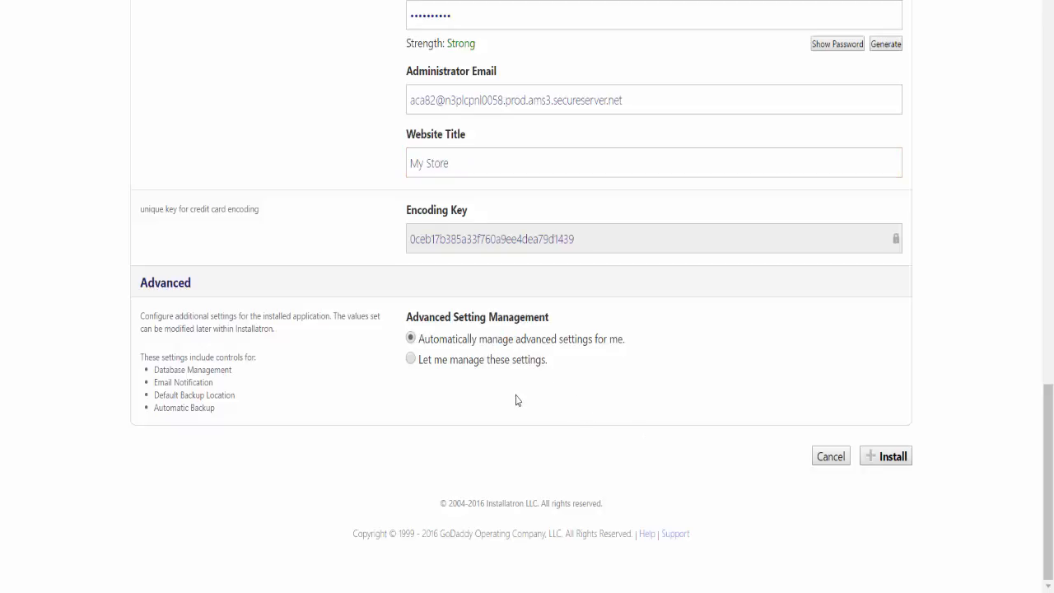
Preview the manual database, notification and backup options, then keep advanced settings automatic.
click(410, 358)
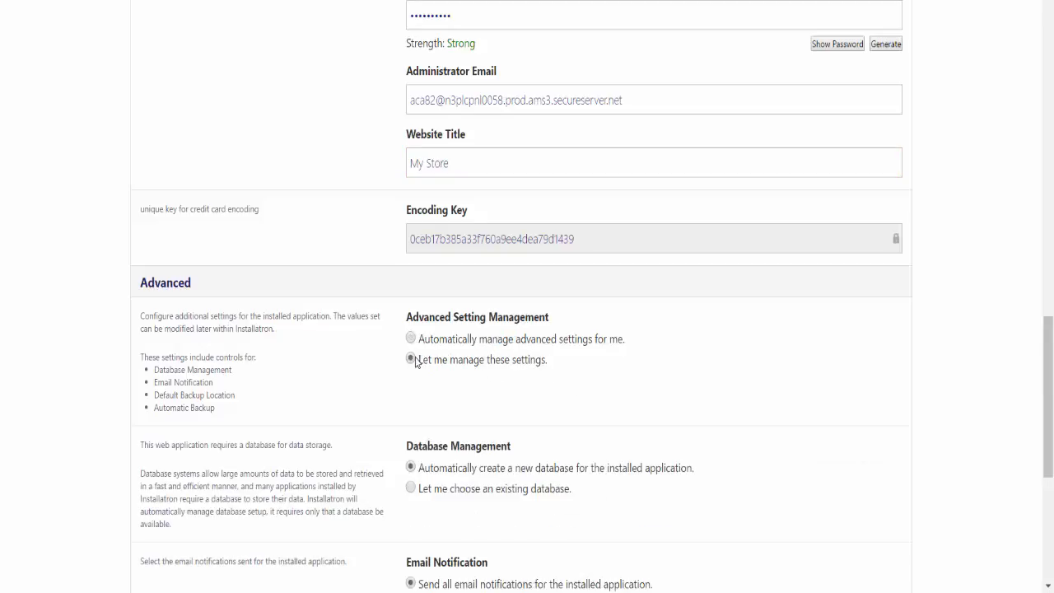
scroll(down, 3)
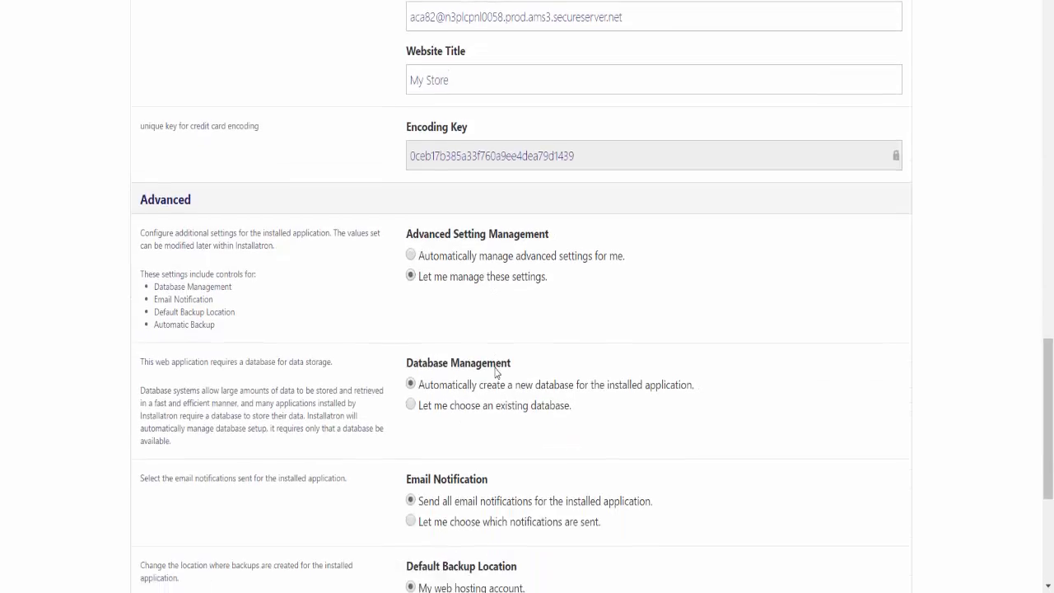
scroll(down, 3)
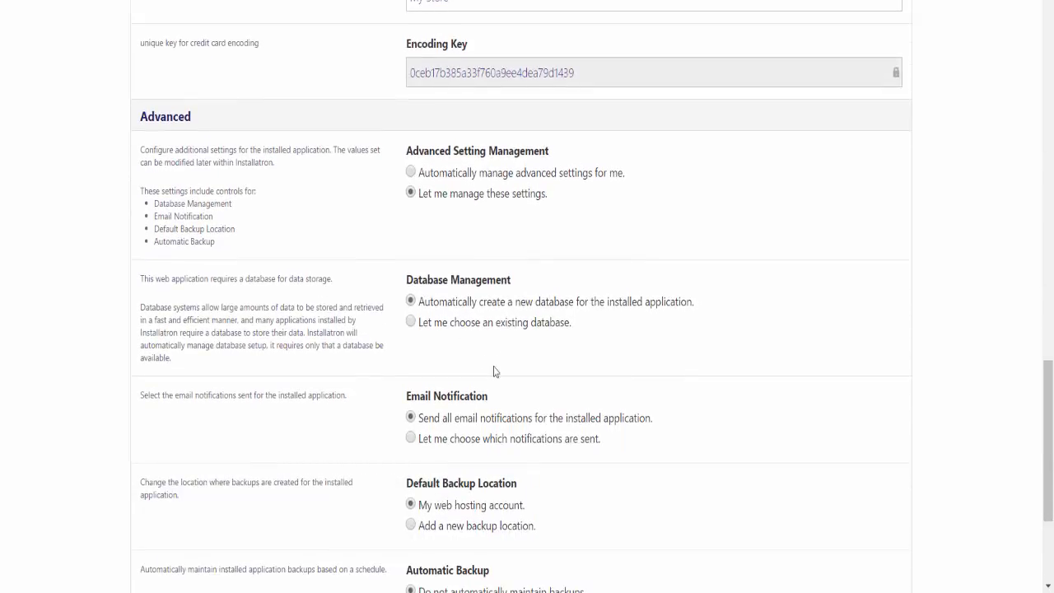
mouse_move(548, 385)
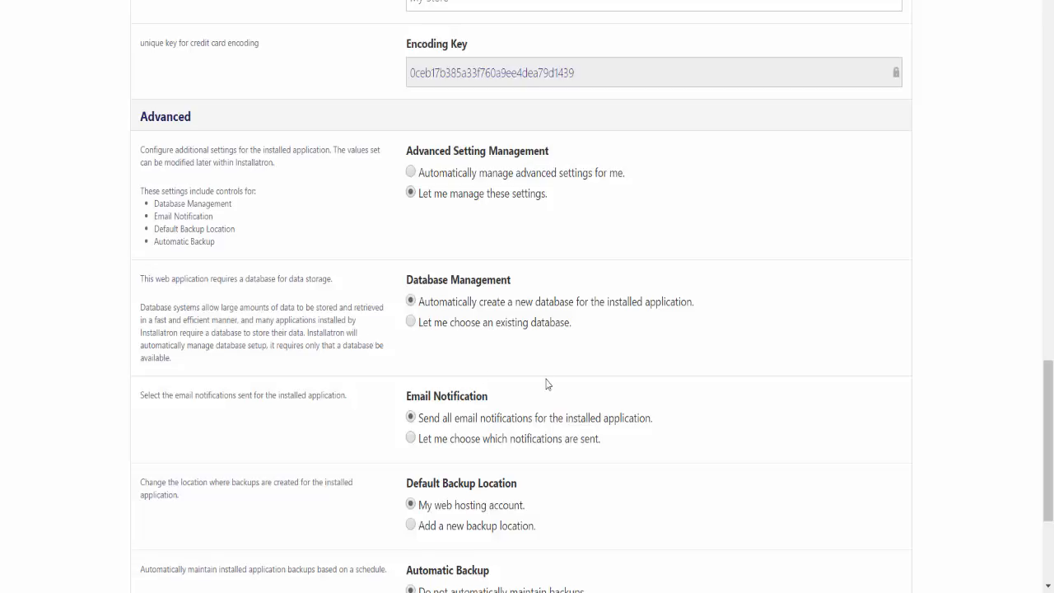
scroll(up, 3)
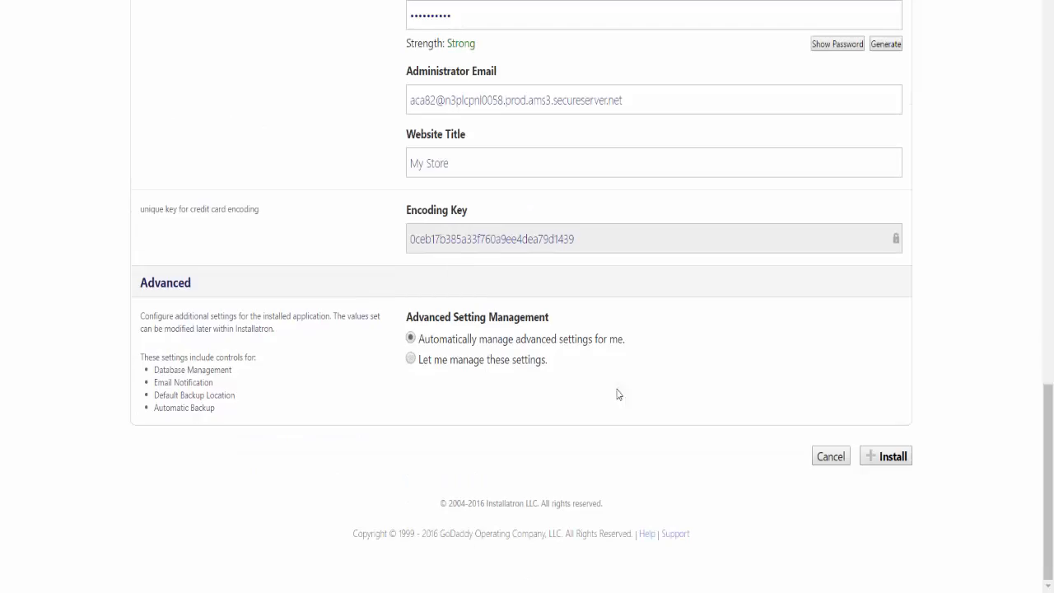
mouse_move(568, 435)
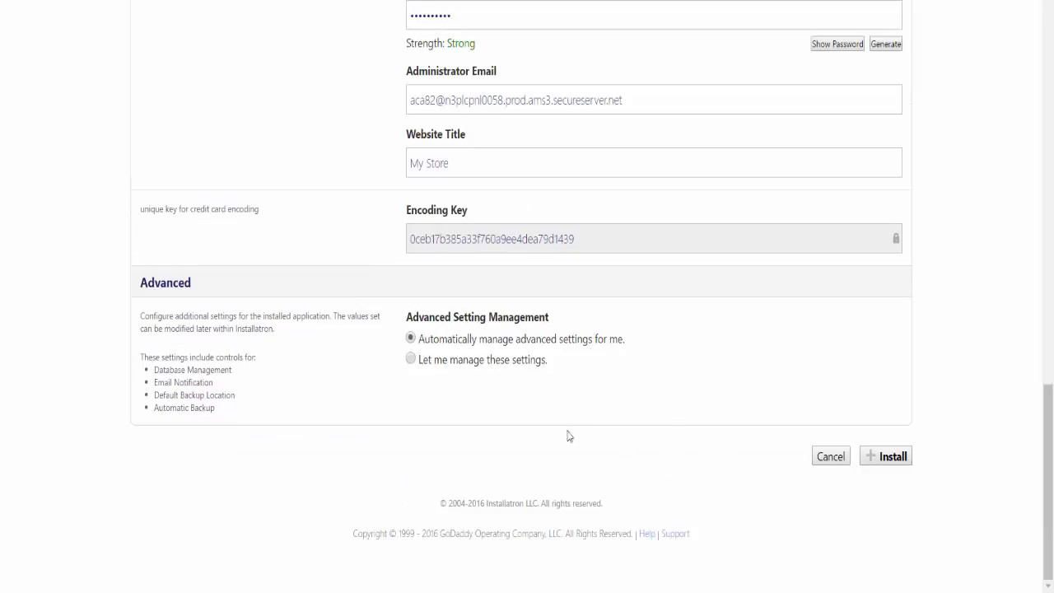
scroll(up, 3)
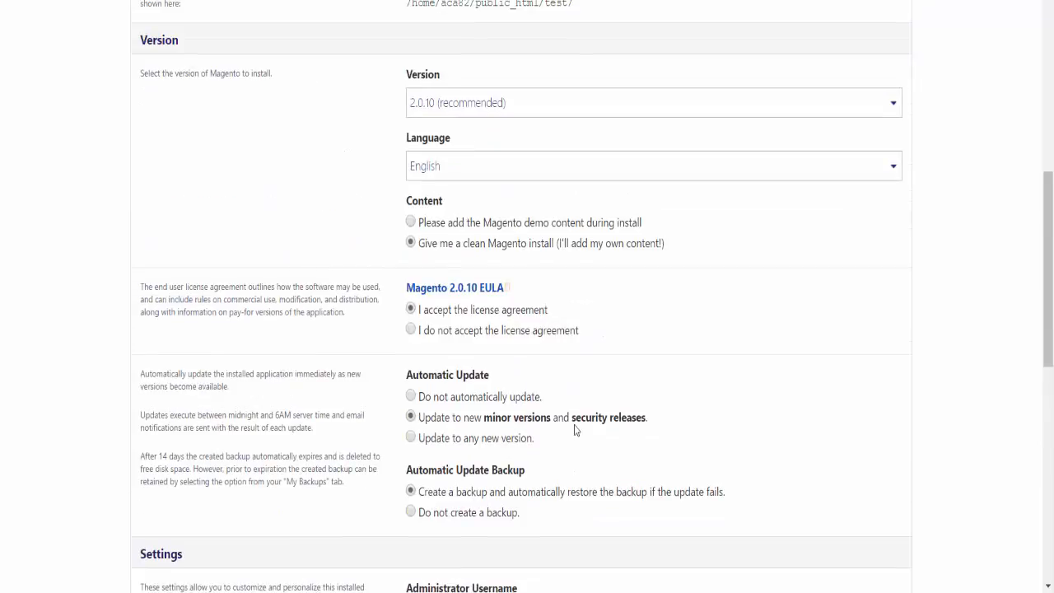
scroll(up, 3)
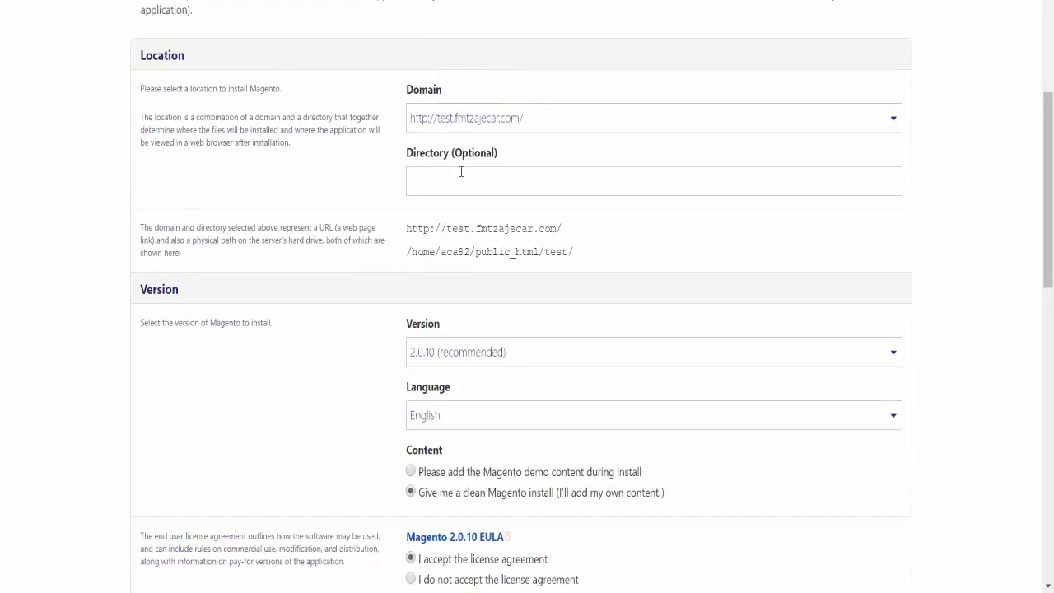
scroll(down, 3)
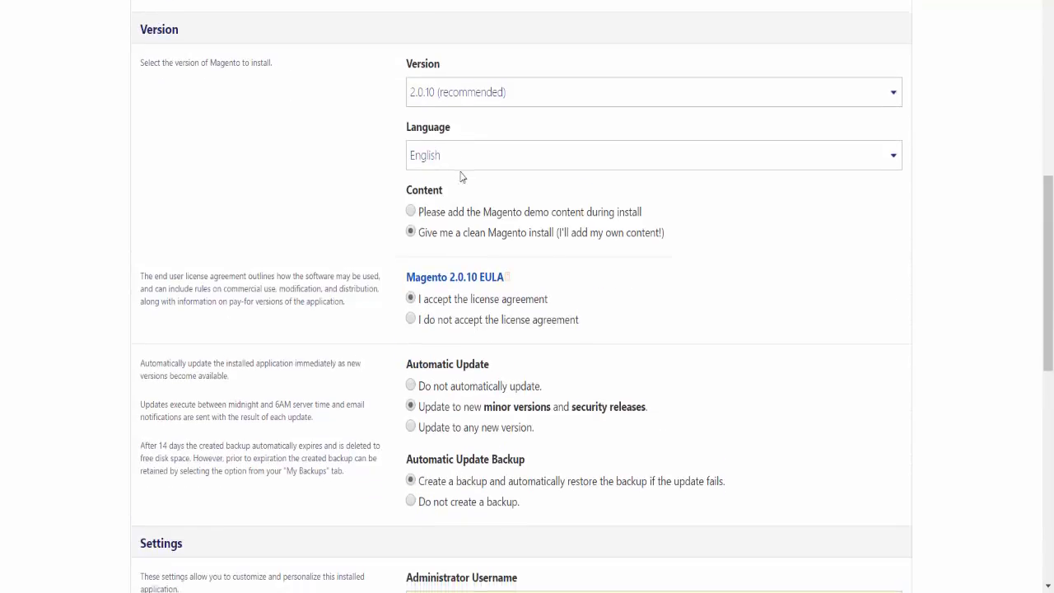
scroll(down, 3)
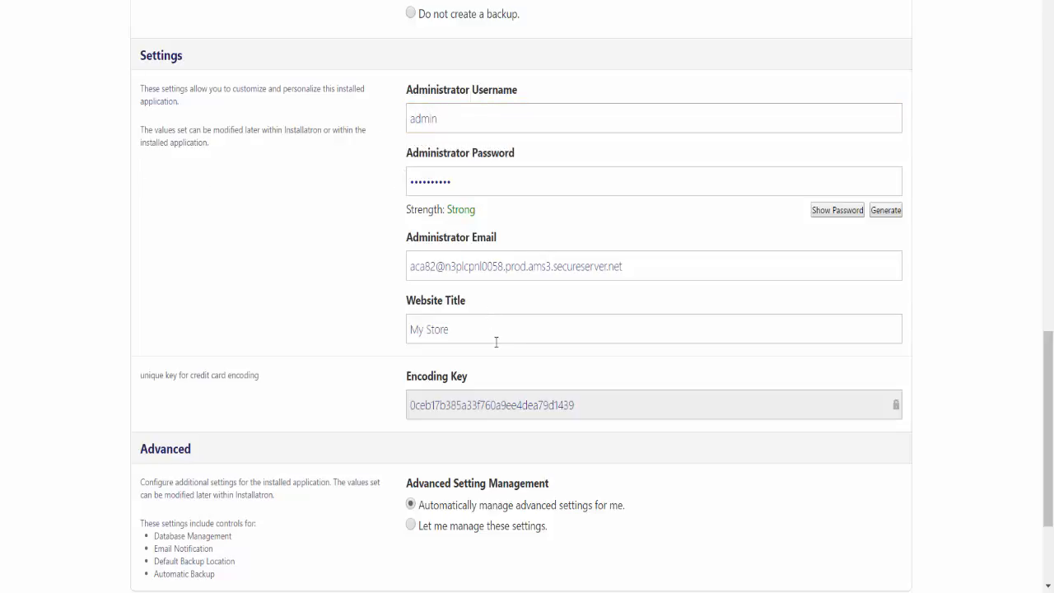
scroll(down, 3)
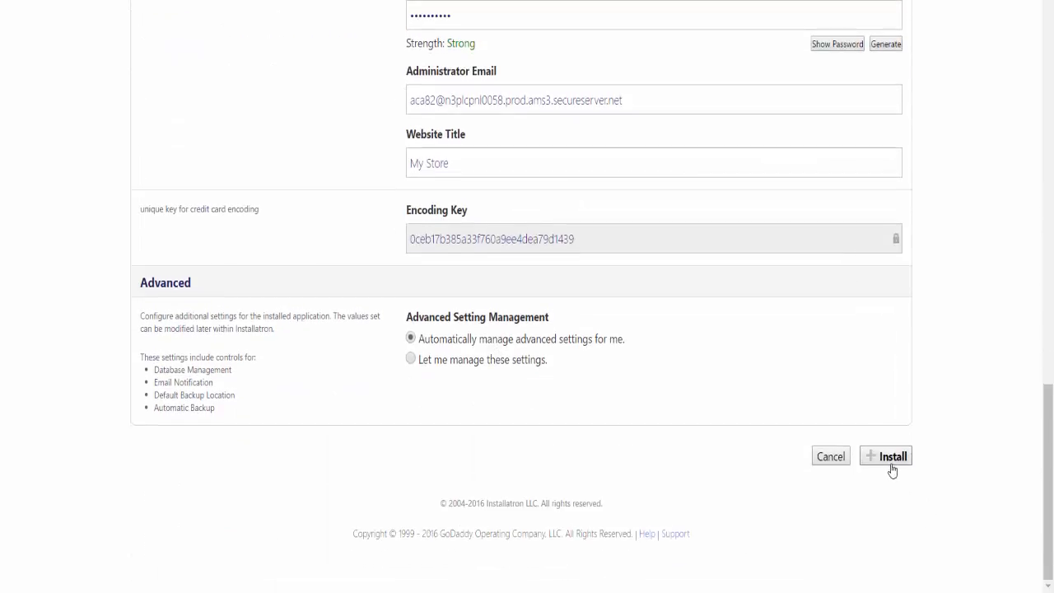
Install Magento, accept the existing-content notice, then go to the admin sign-in page.
click(886, 456)
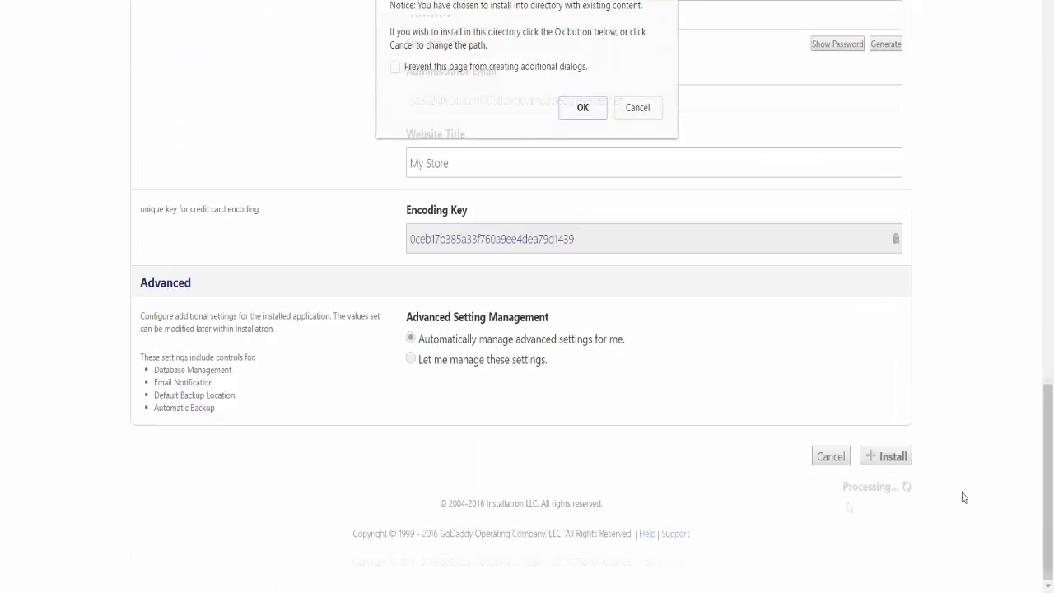
click(582, 107)
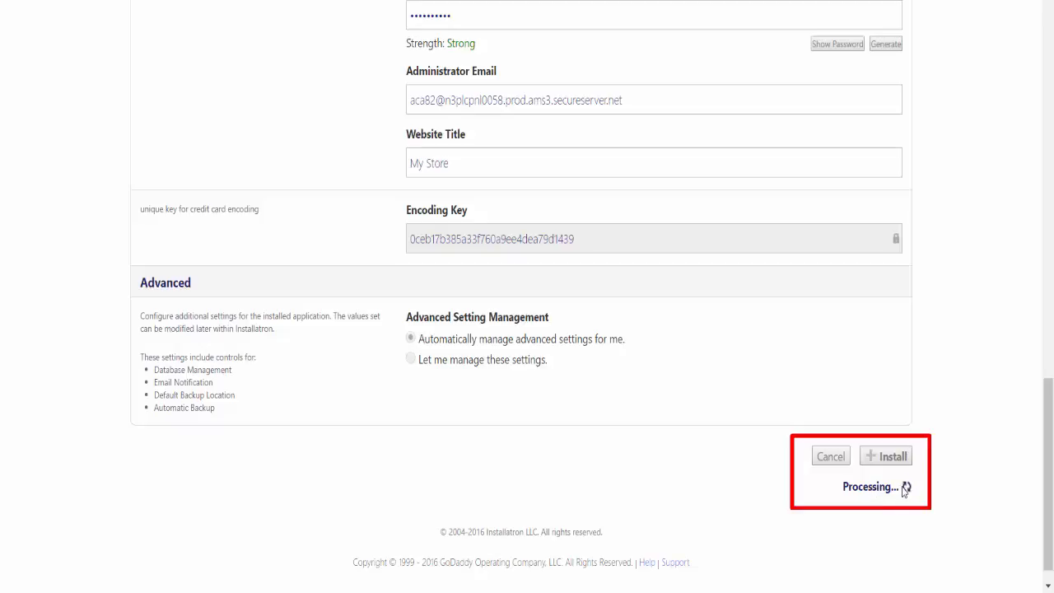
mouse_move(949, 506)
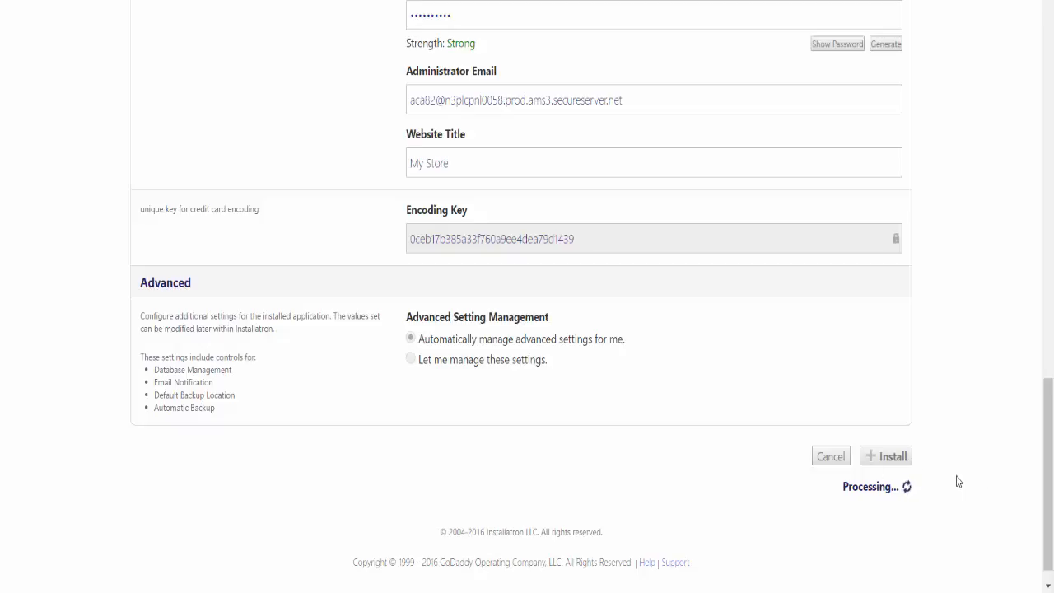
mouse_move(929, 482)
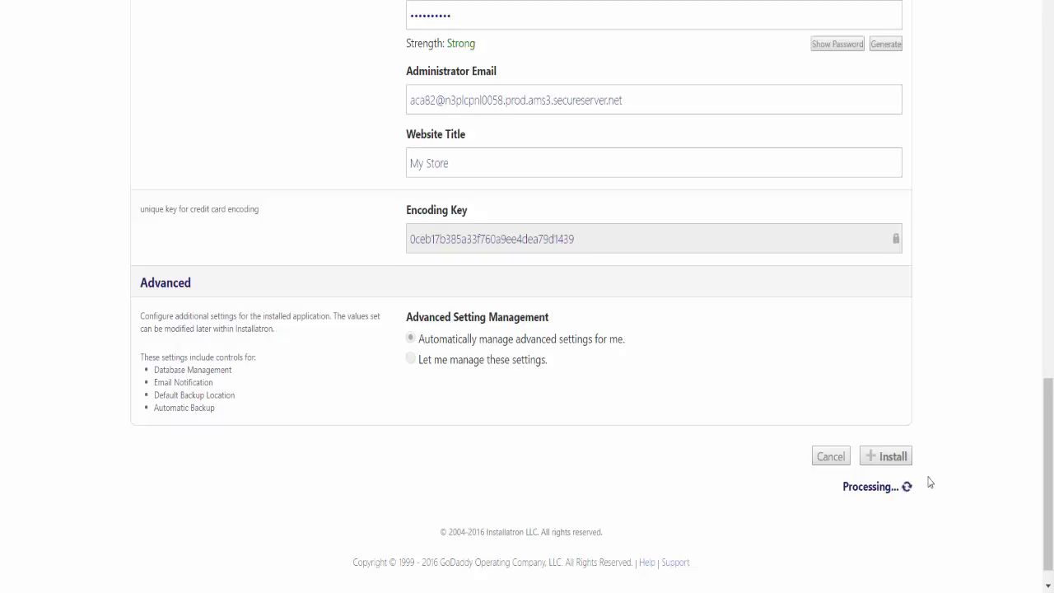
mouse_move(938, 511)
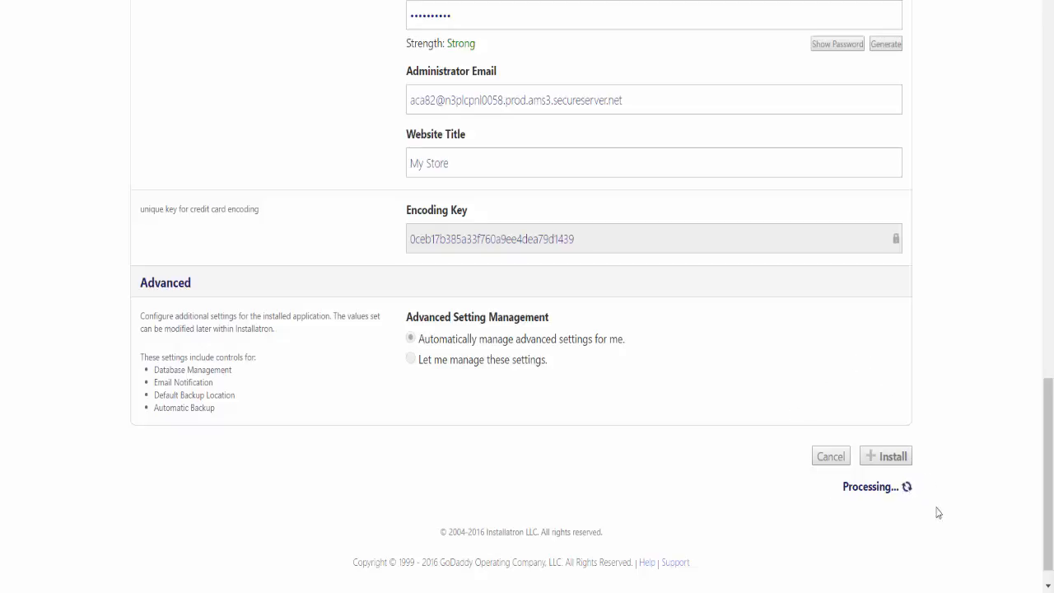
mouse_move(831, 498)
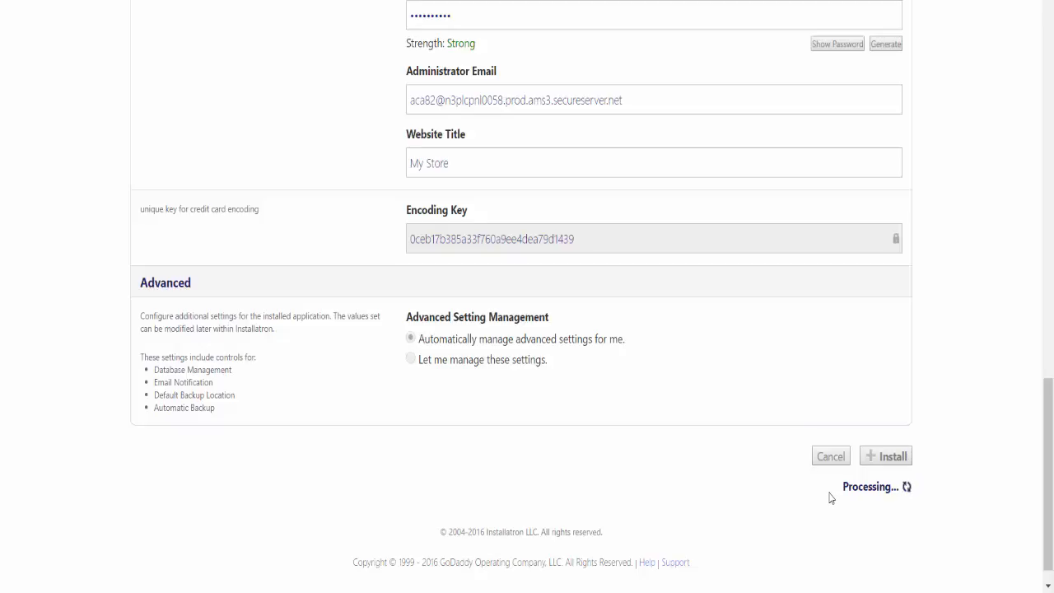
click(885, 455)
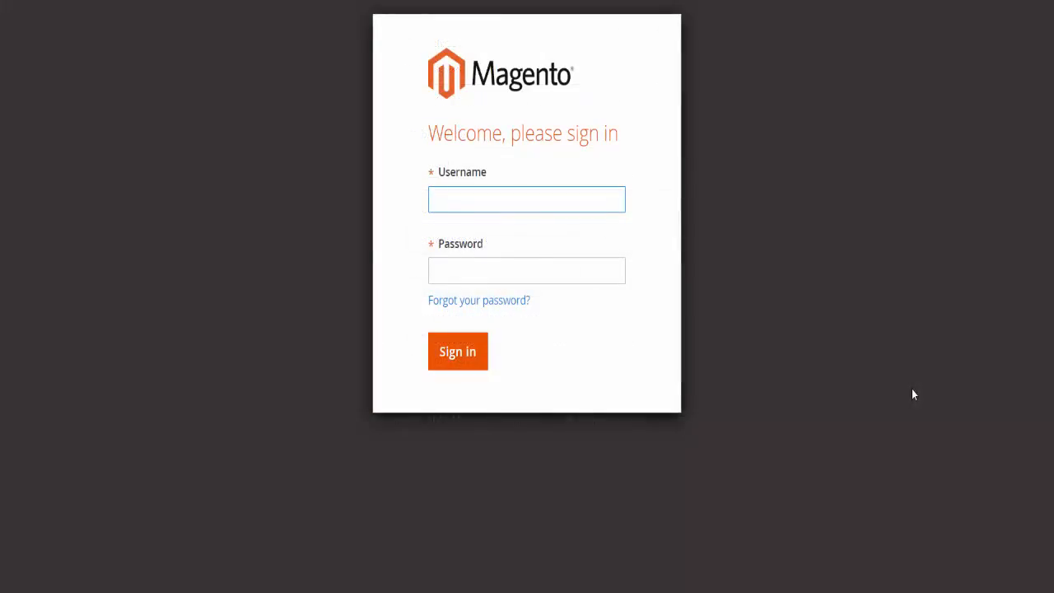
Sign in to the Magento admin with the administrator username and password.
click(526, 199)
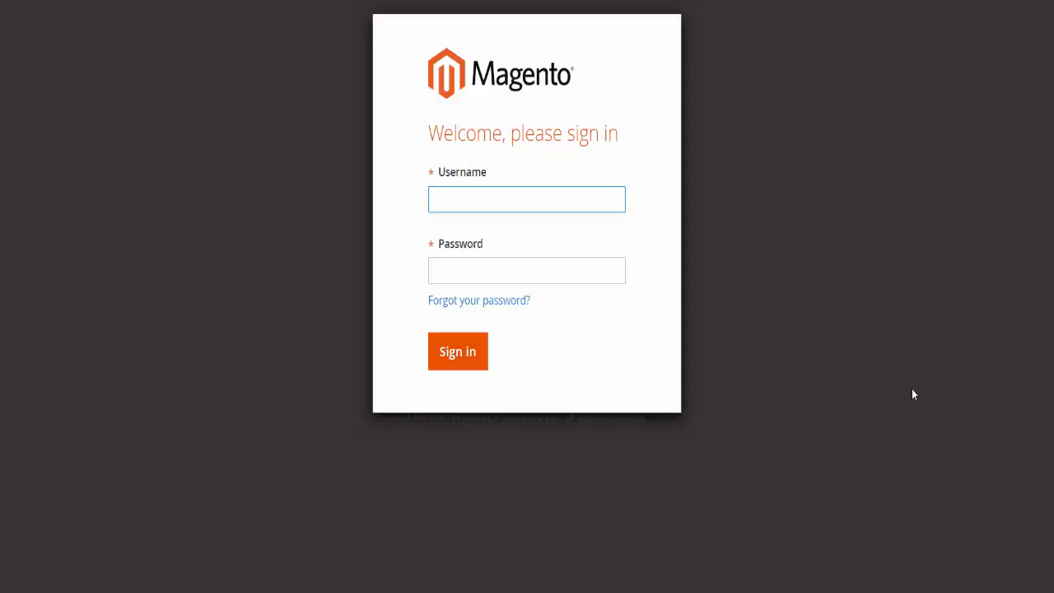
click(526, 200)
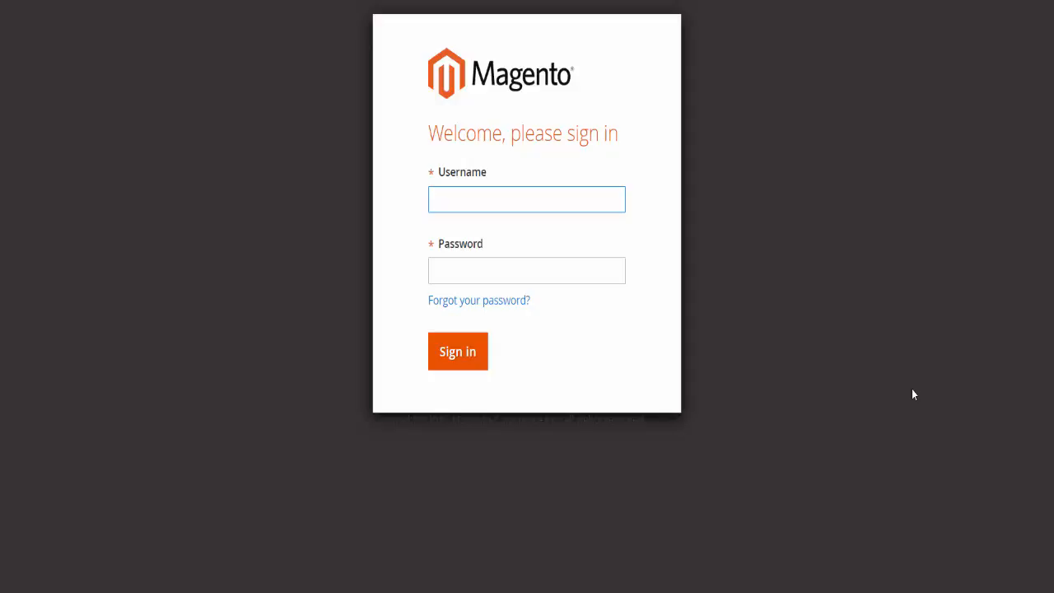
click(457, 351)
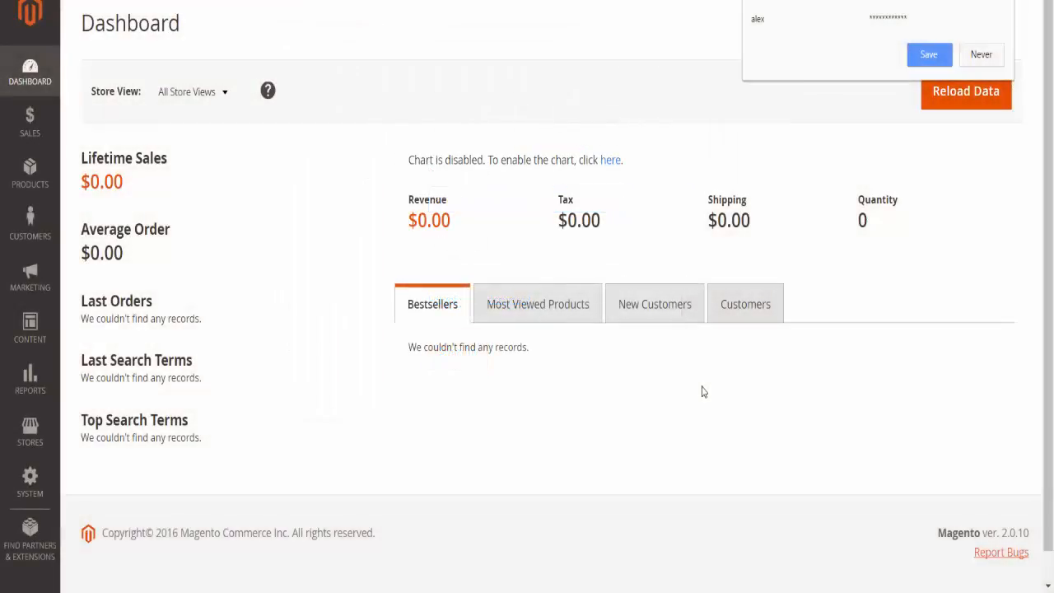
mouse_move(717, 369)
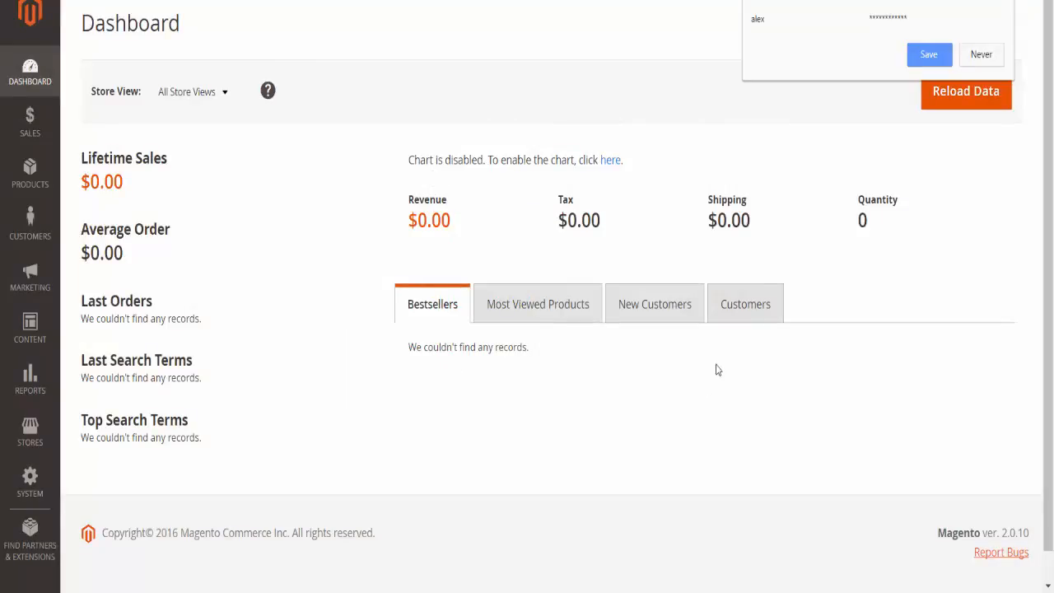
mouse_move(481, 98)
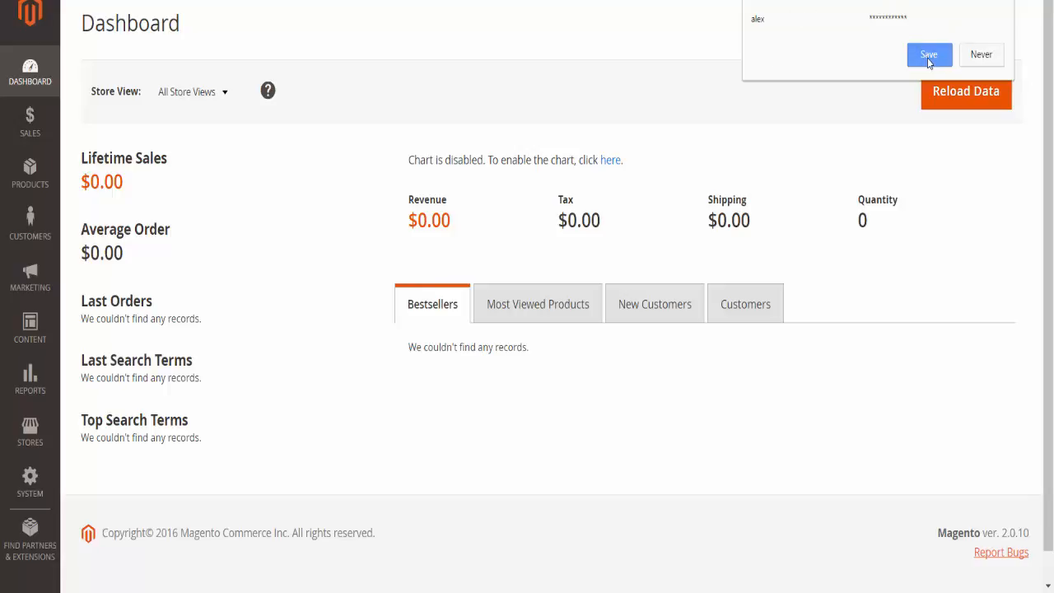
mouse_move(929, 59)
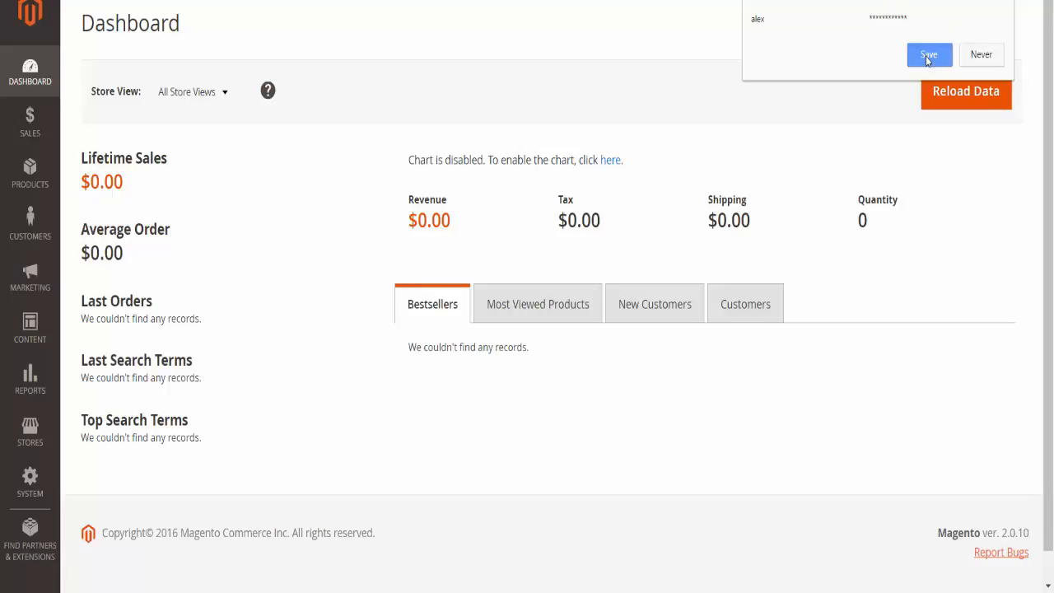
Accept the browser's offer to save the Magento admin login.
click(928, 54)
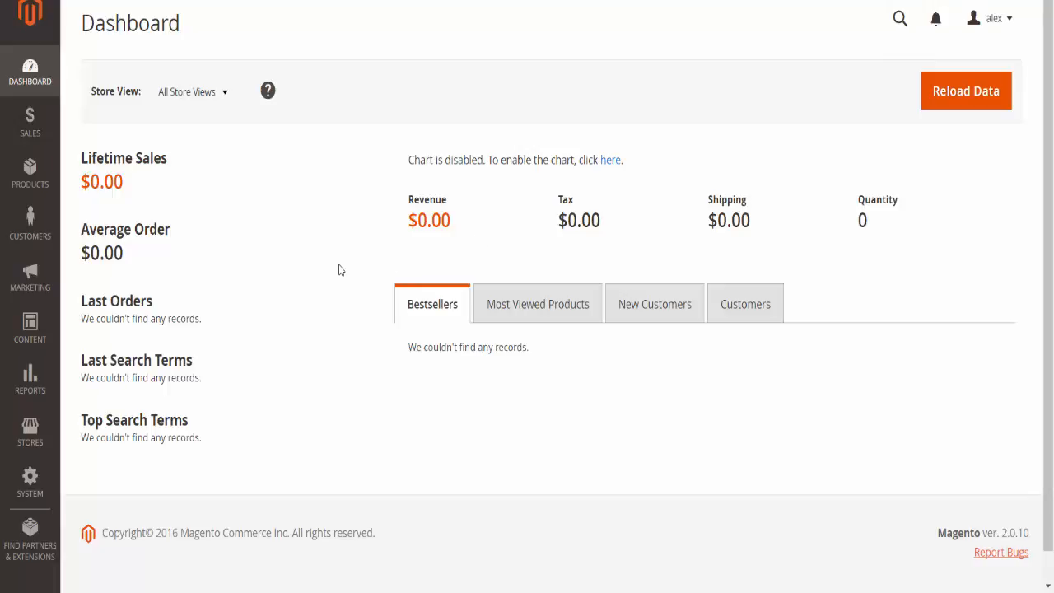
mouse_move(299, 303)
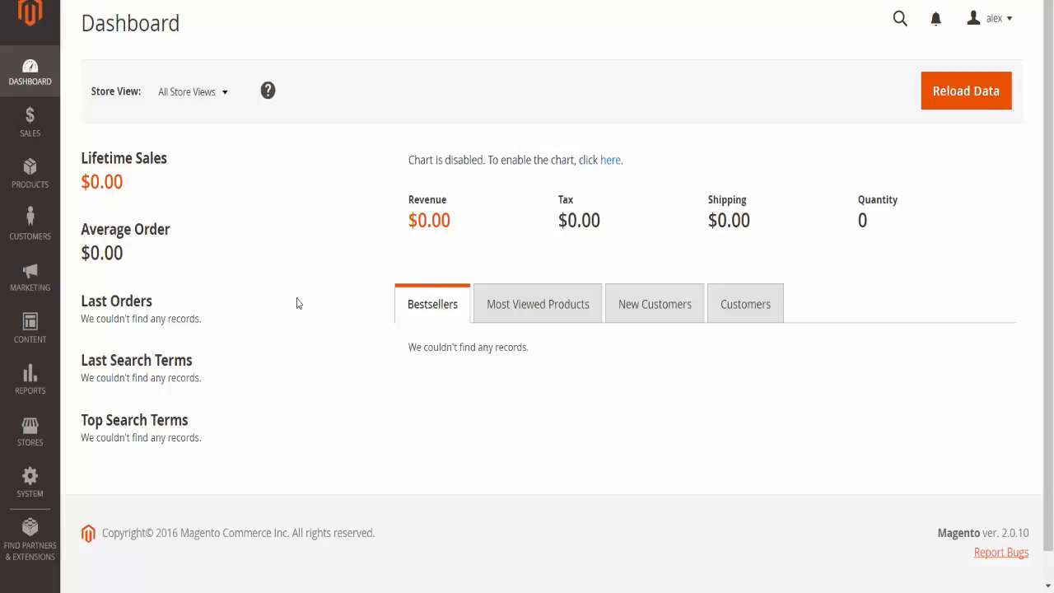
mouse_move(358, 217)
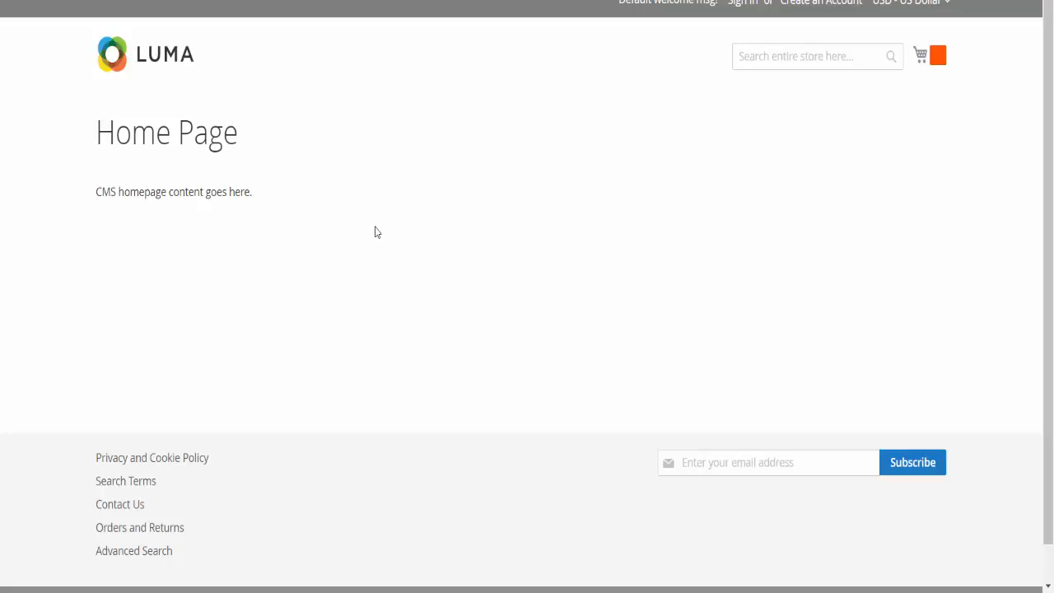
mouse_move(349, 129)
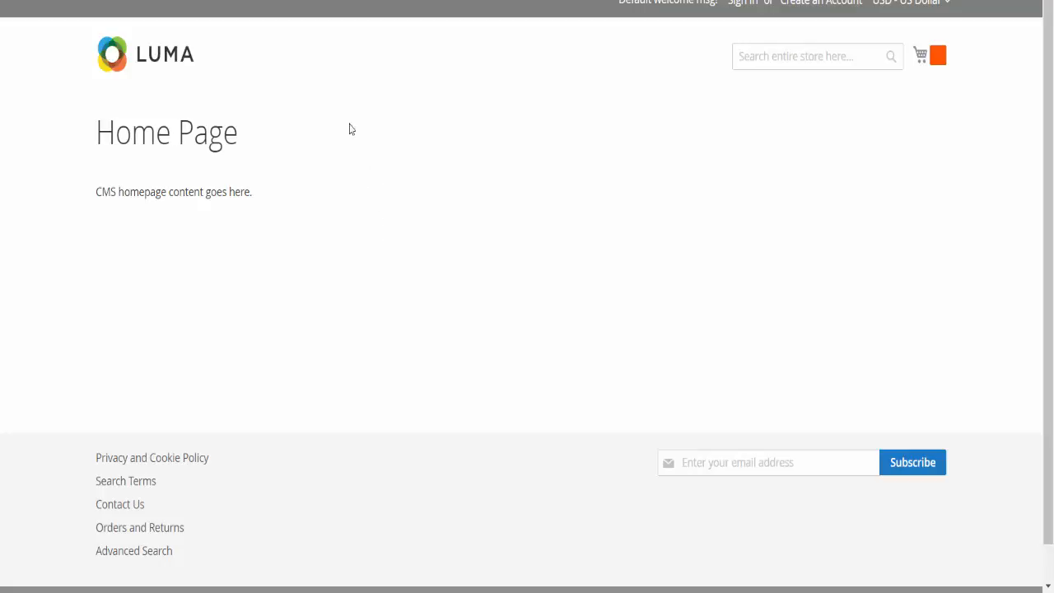